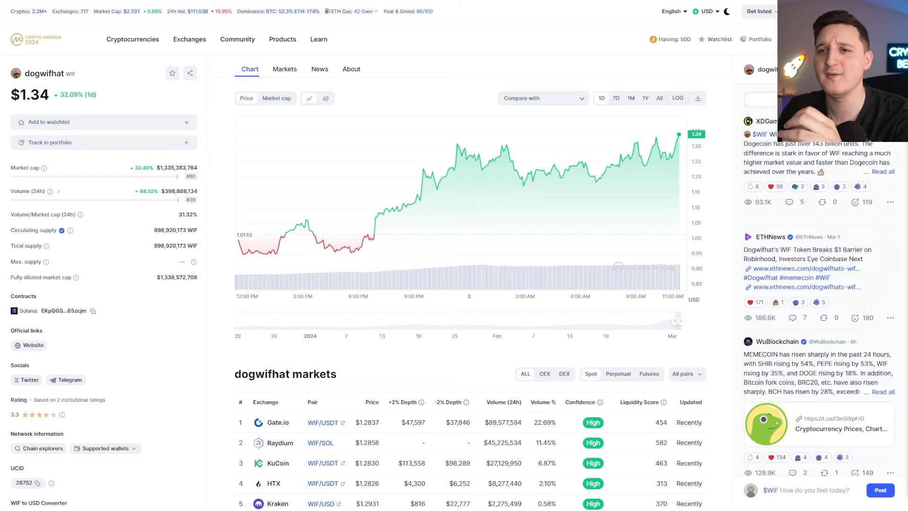
Scroll back and forth around the What is $WIF section of dogwifcoin.org.
scroll("down", 3)
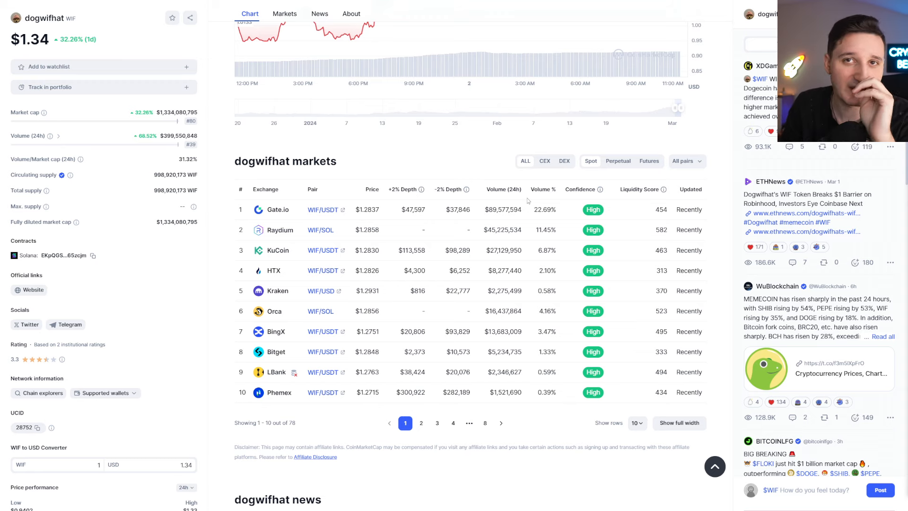
scroll("up", 3)
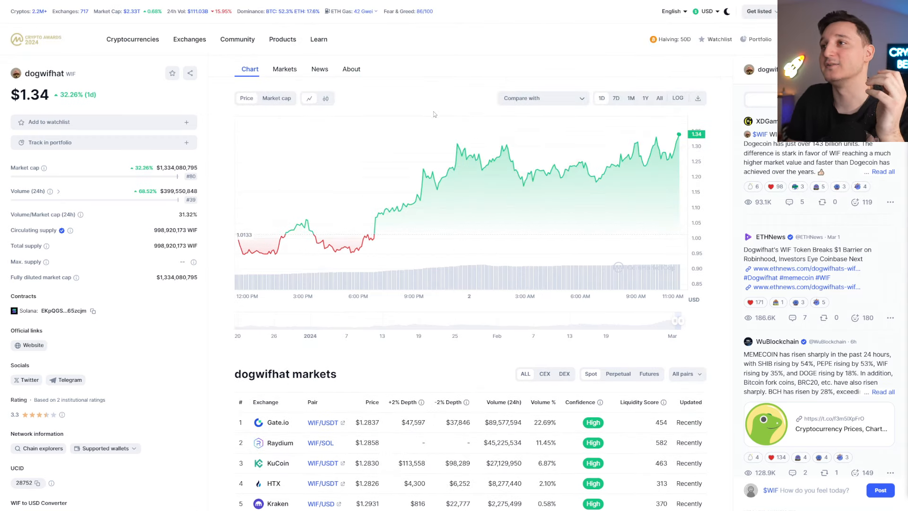
scroll("down", 3)
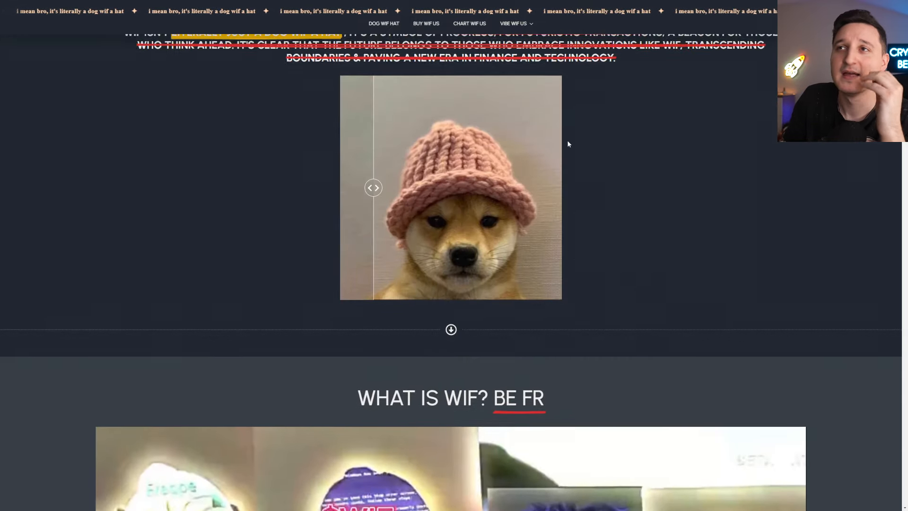
scroll("up", 3)
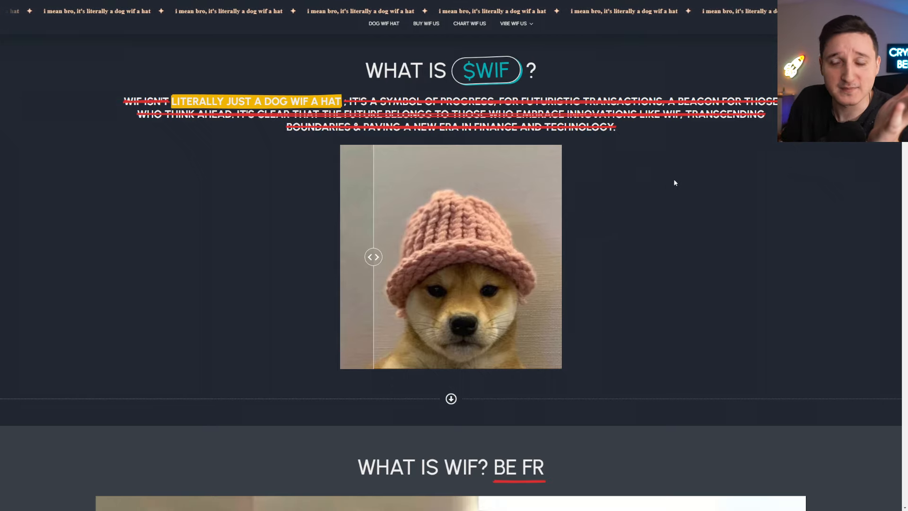
scroll("down", 3)
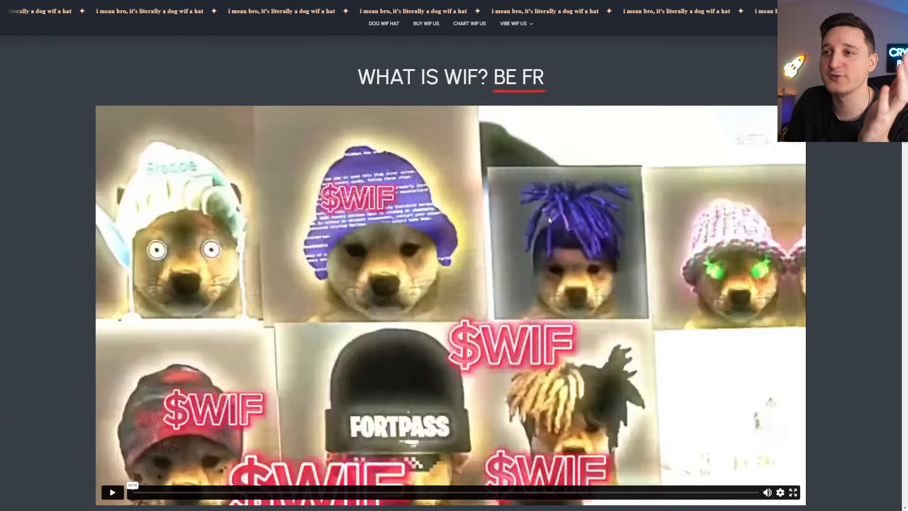
scroll("up", 3)
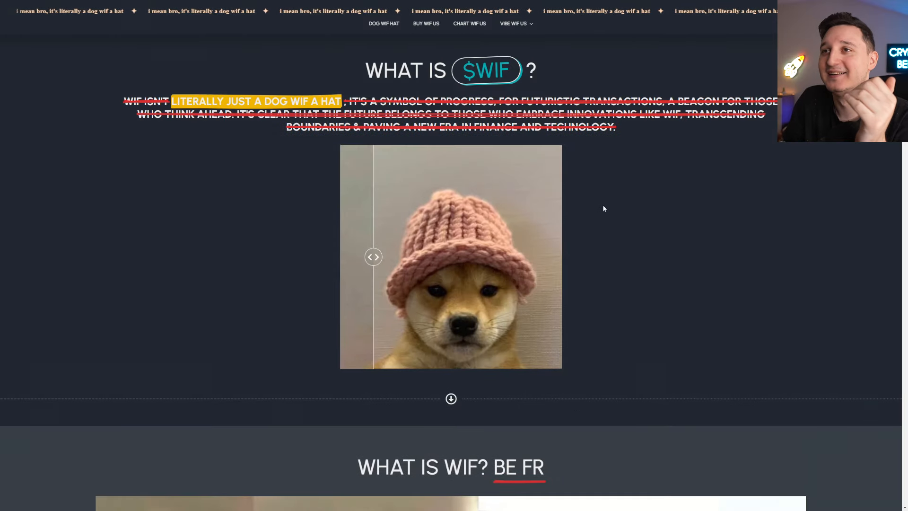
mouse_move(647, 206)
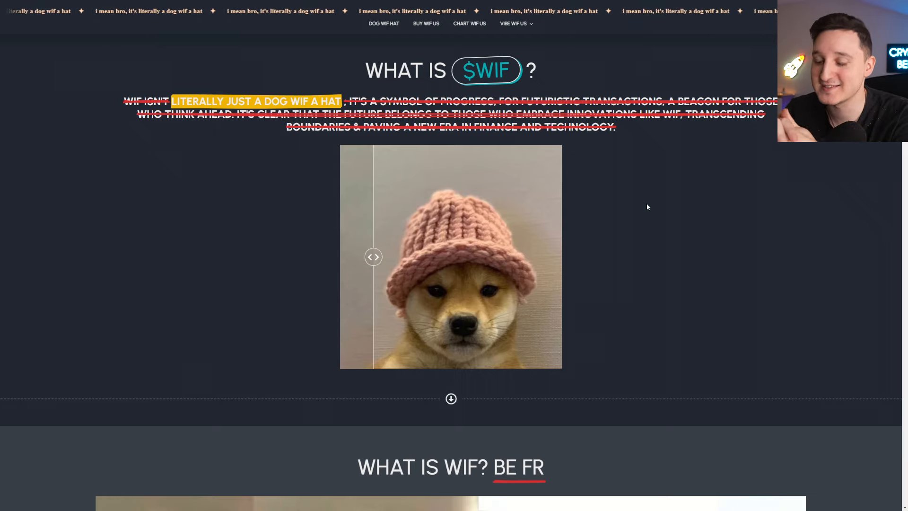
Scroll past the meme videos and LISTEN clip to the GET WIF THE BEST cards.
scroll("down", 3)
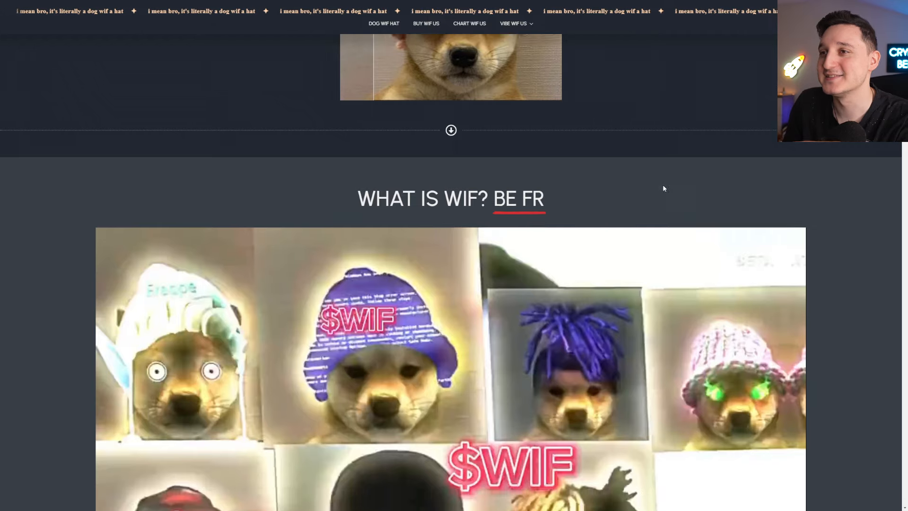
scroll("down", 3)
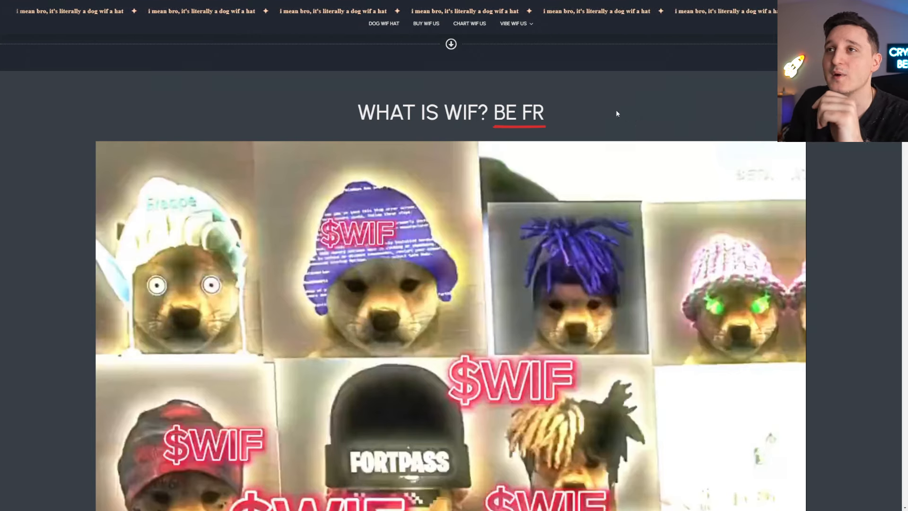
scroll("down", 3)
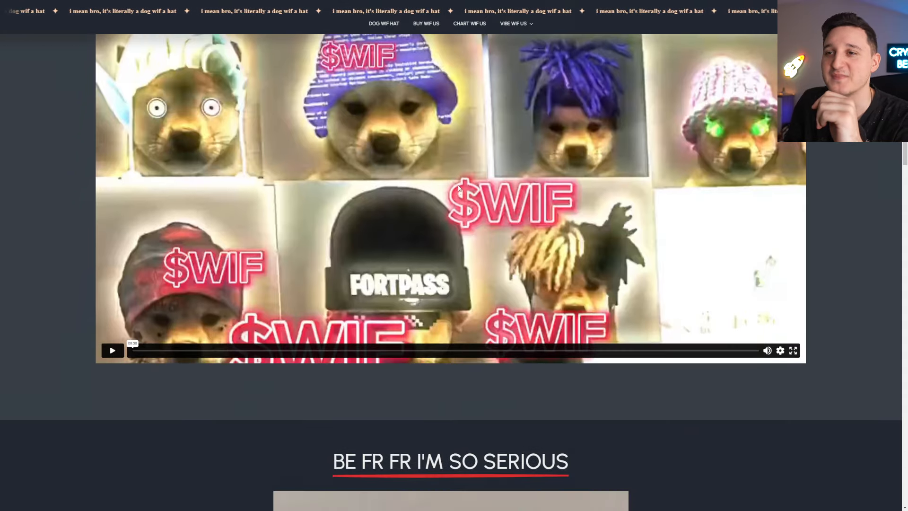
scroll("down", 3)
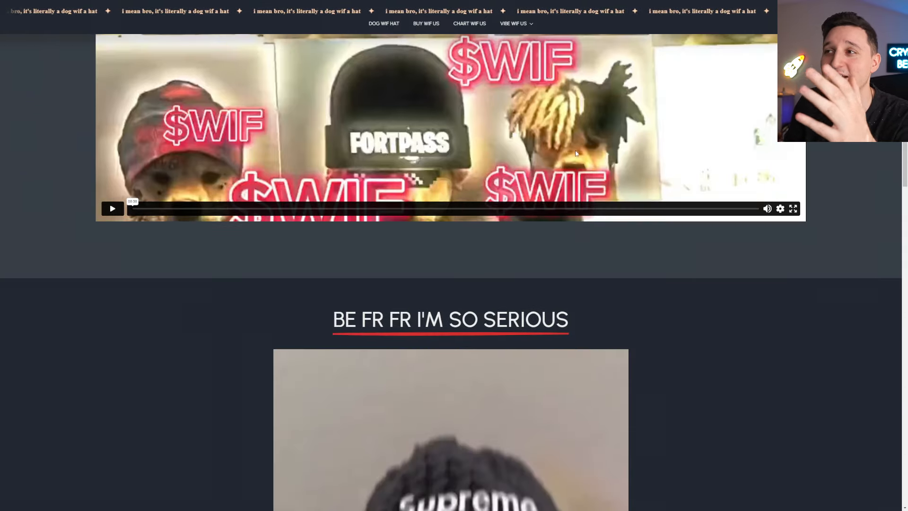
mouse_move(625, 271)
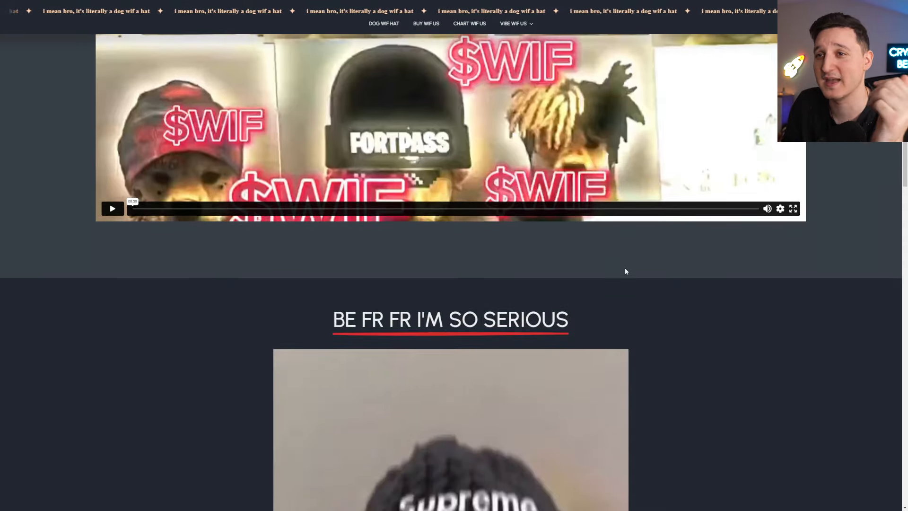
scroll("down", 3)
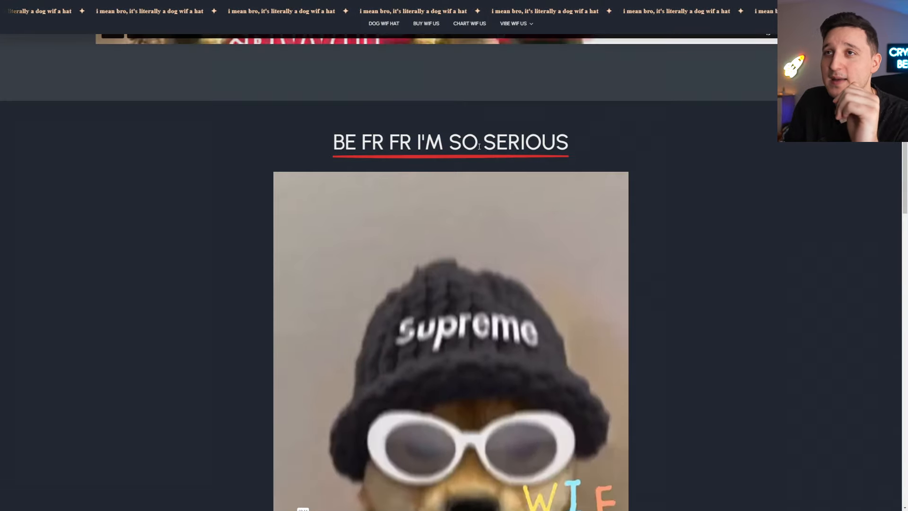
scroll("down", 3)
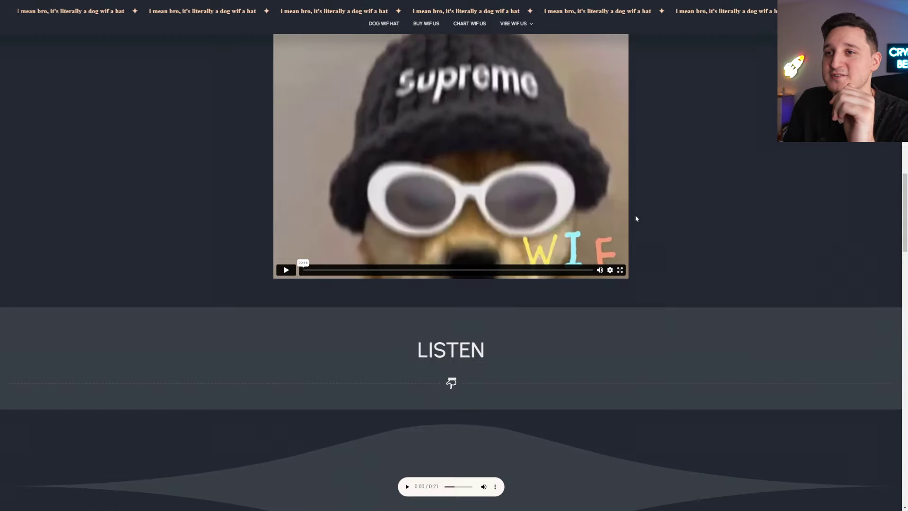
scroll("down", 3)
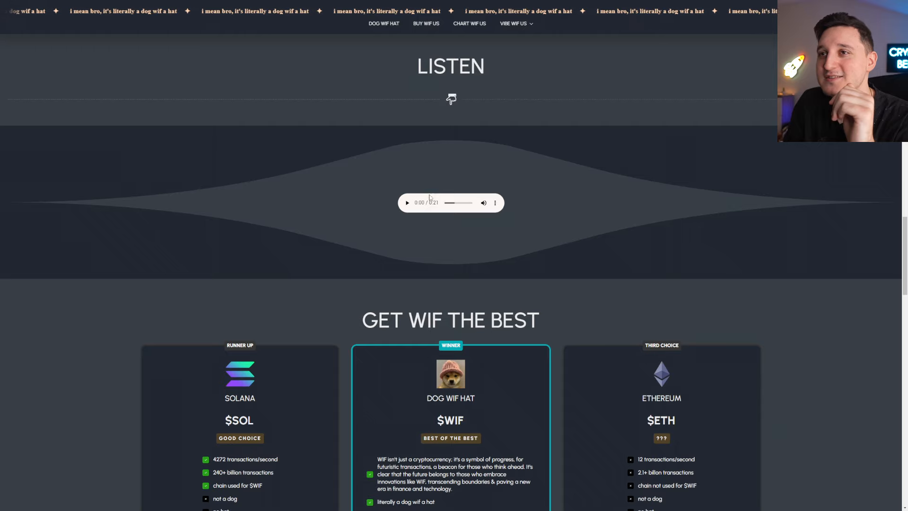
scroll("down", 3)
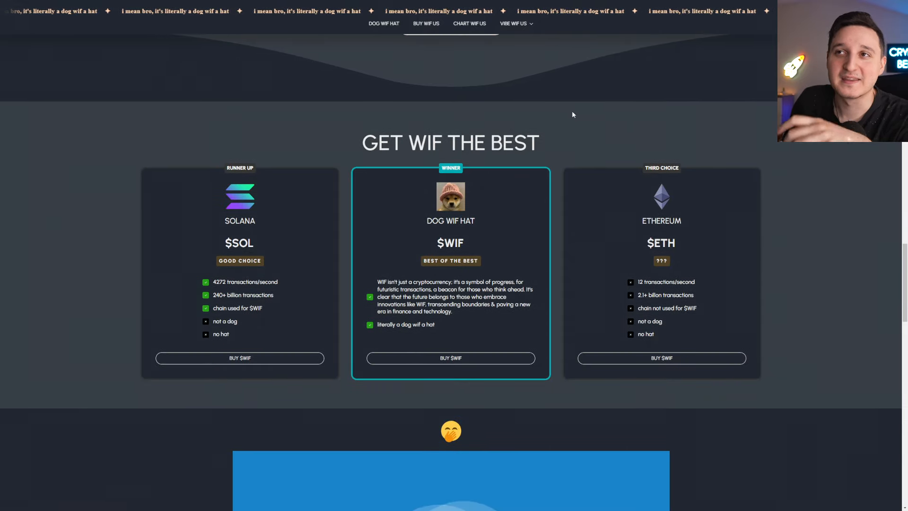
mouse_move(554, 129)
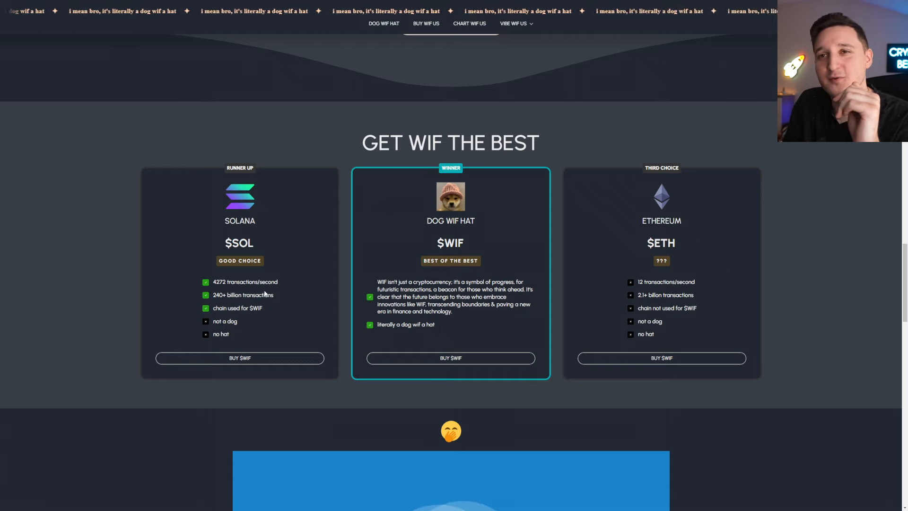
mouse_move(278, 309)
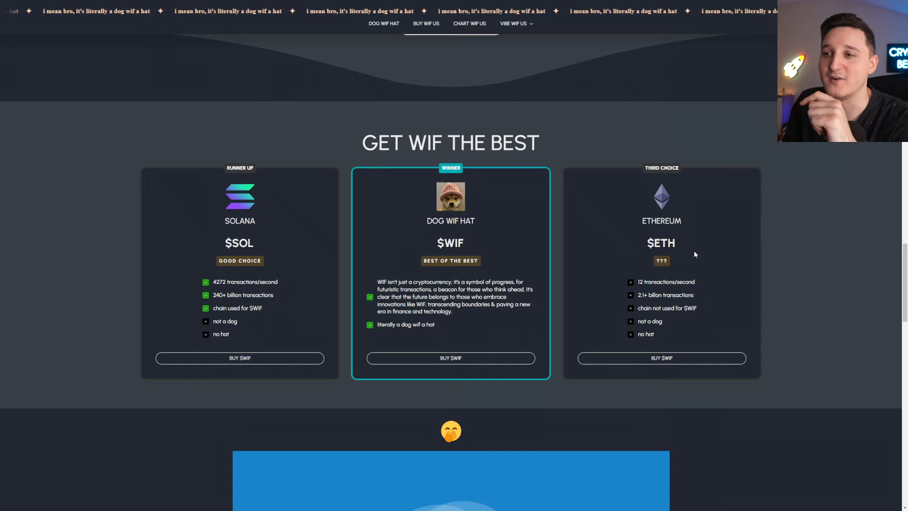
mouse_move(503, 246)
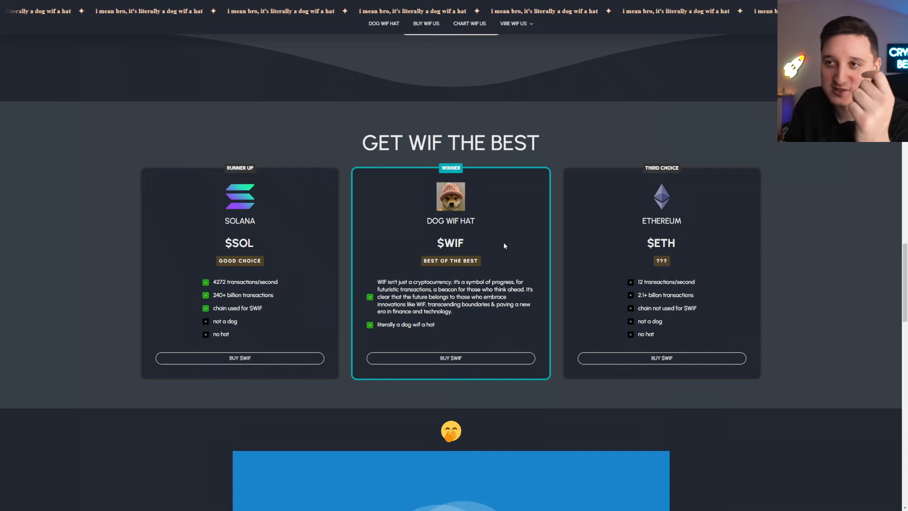
mouse_move(482, 238)
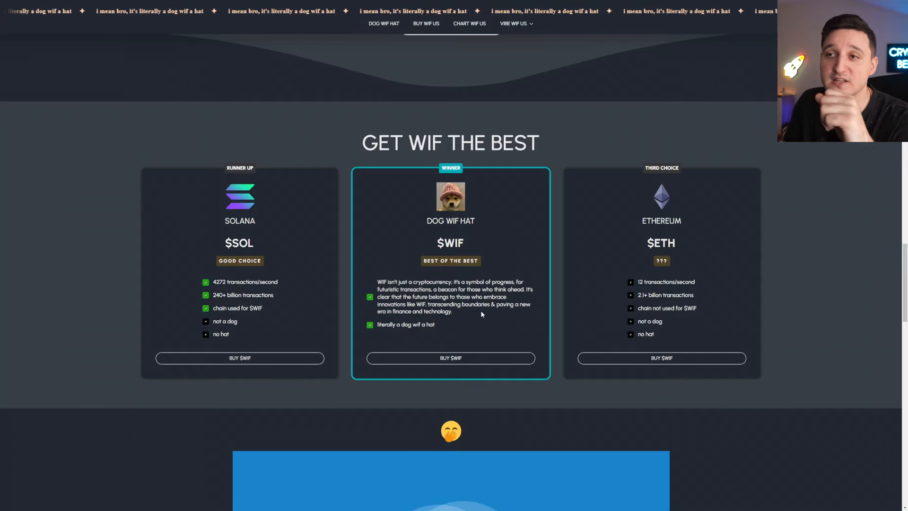
Scroll to the testimonials and WIF Hat Generator Coming Soon teaser, then back to What is $WIF.
scroll("down", 3)
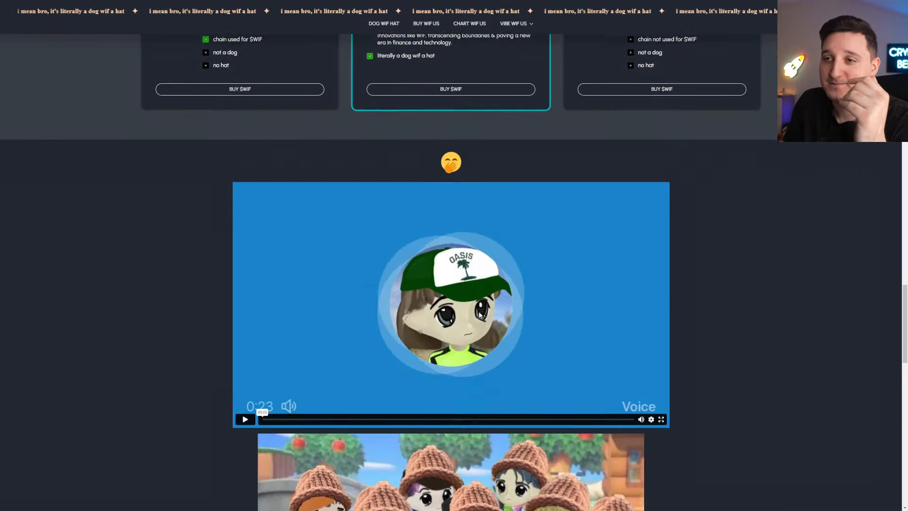
scroll("down", 3)
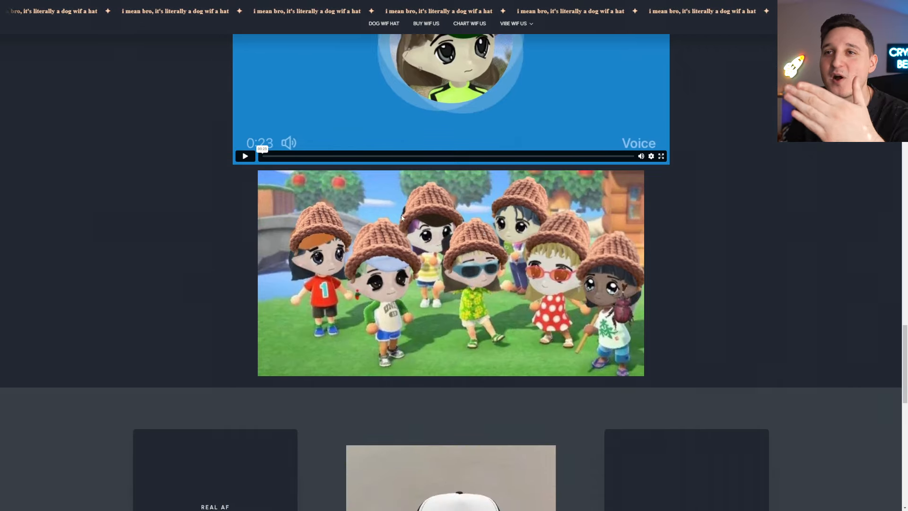
scroll("down", 3)
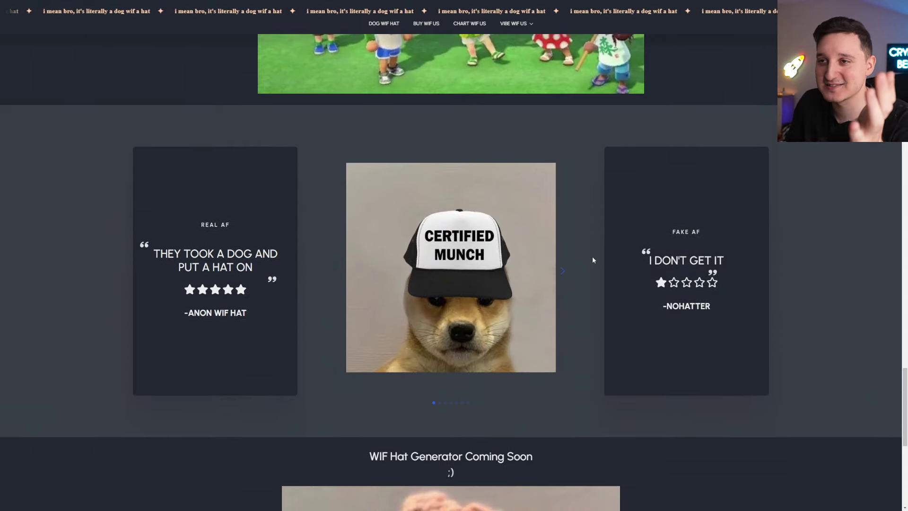
scroll("down", 3)
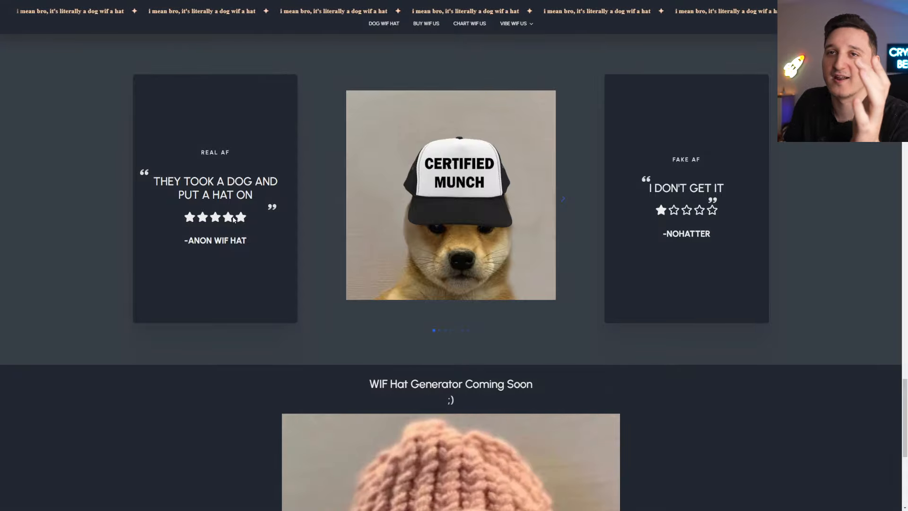
scroll("down", 3)
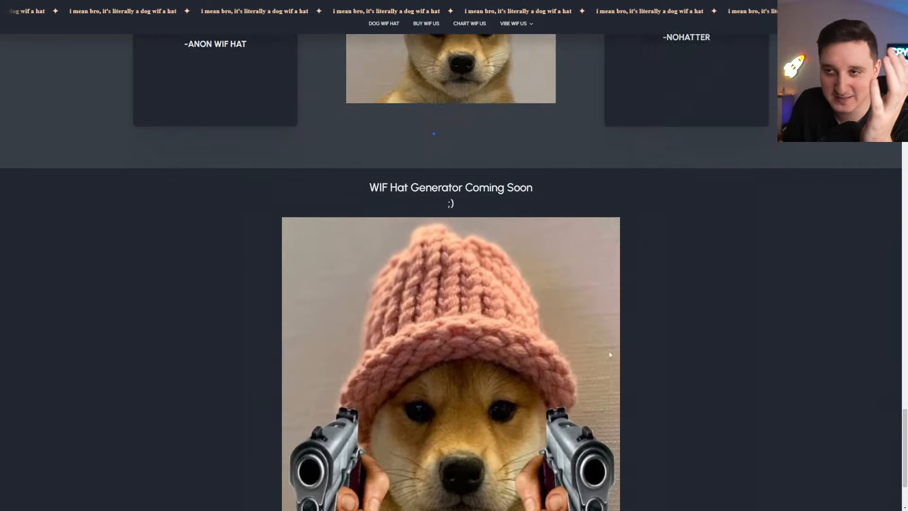
scroll("down", 3)
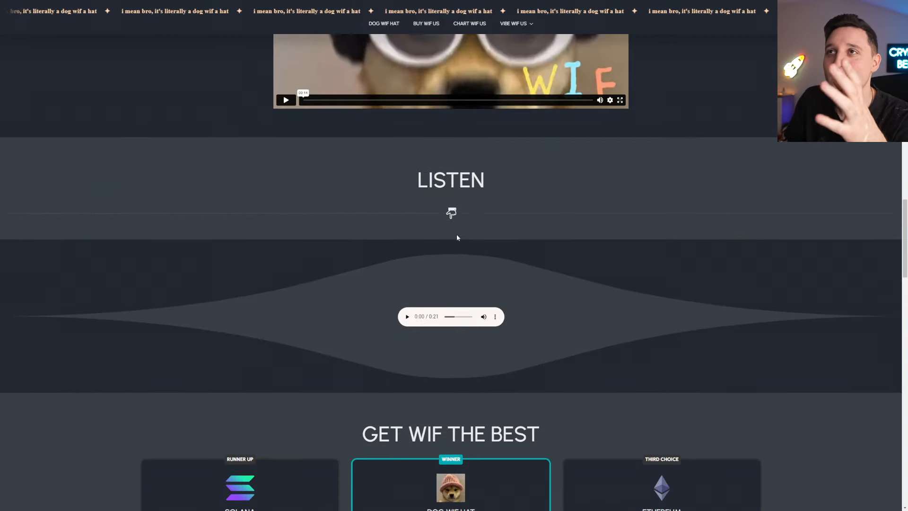
scroll("up", 3)
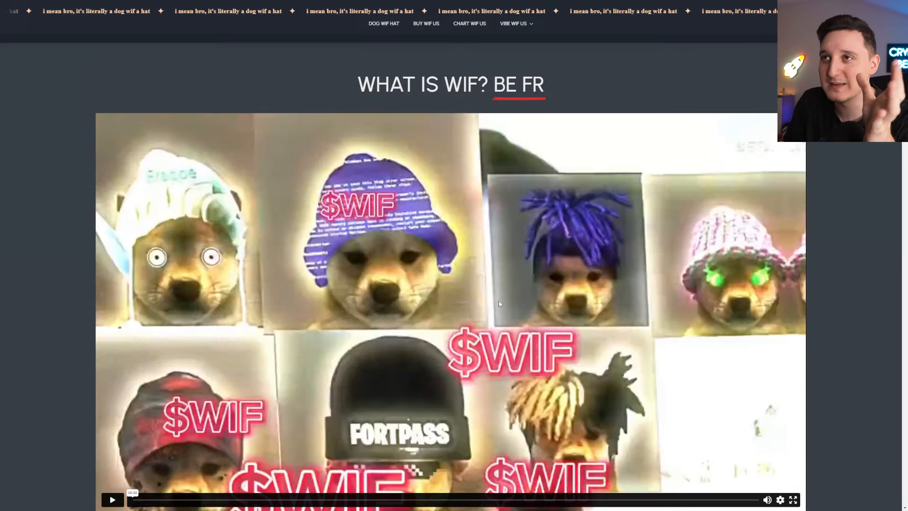
scroll("up", 3)
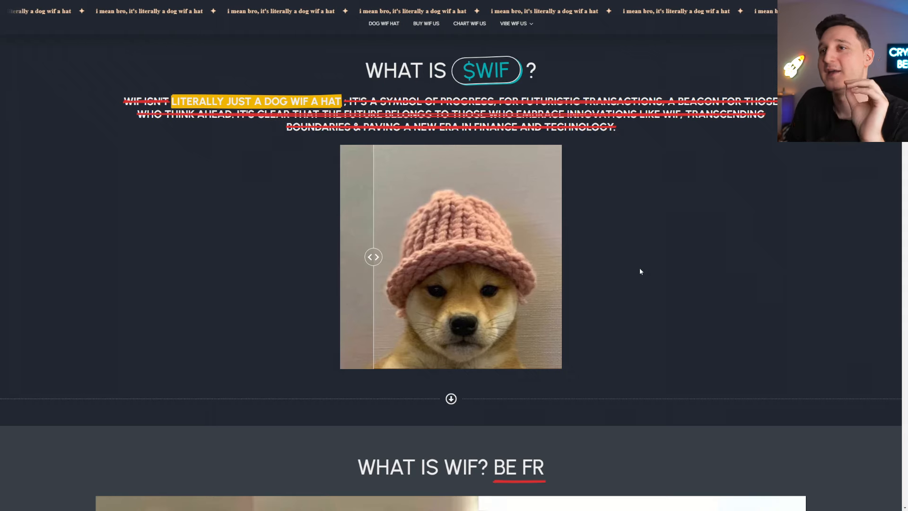
mouse_move(469, 23)
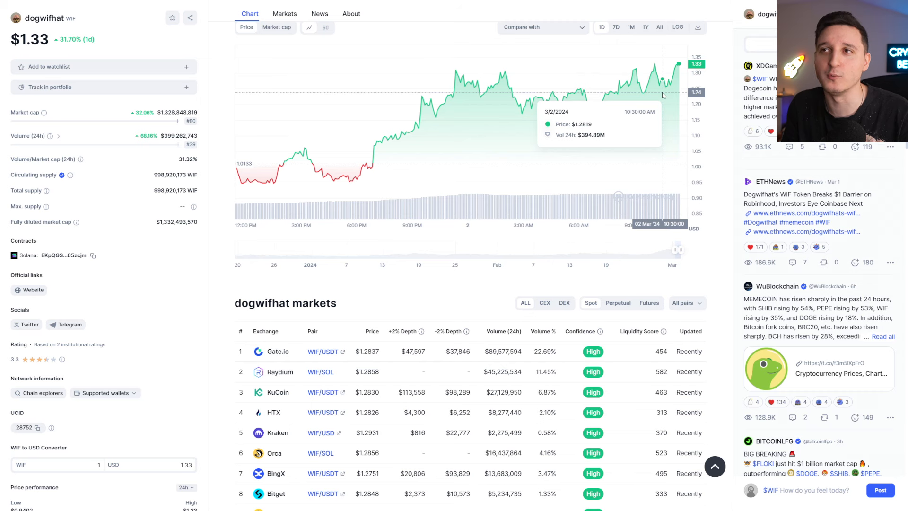
Scroll down to the dogwifhat markets exchange table and back up.
scroll("down", 3)
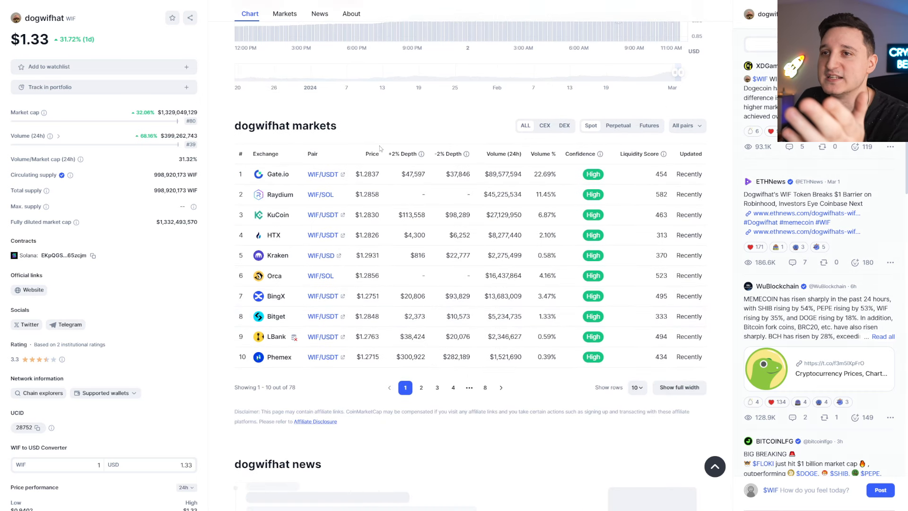
scroll("up", 3)
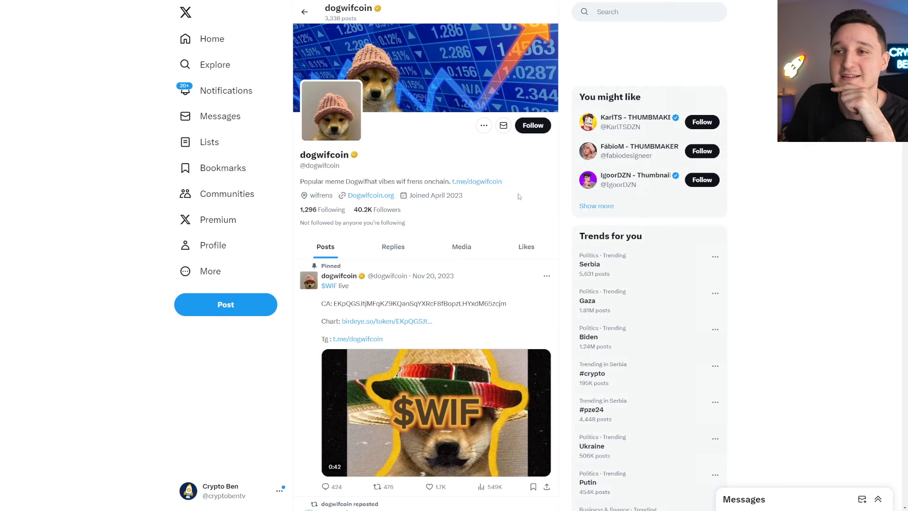
Scroll to the dogwifcoin pinned $WIF launch post and play its video.
scroll("down", 3)
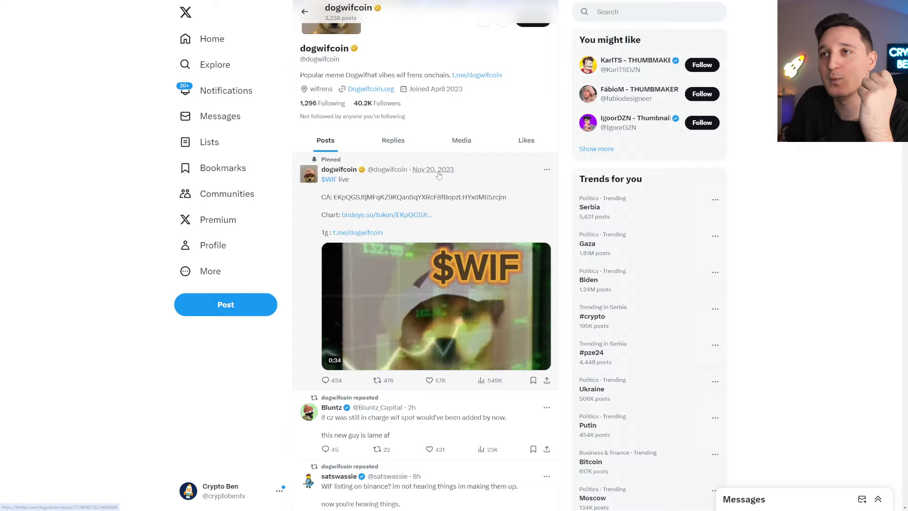
mouse_move(432, 170)
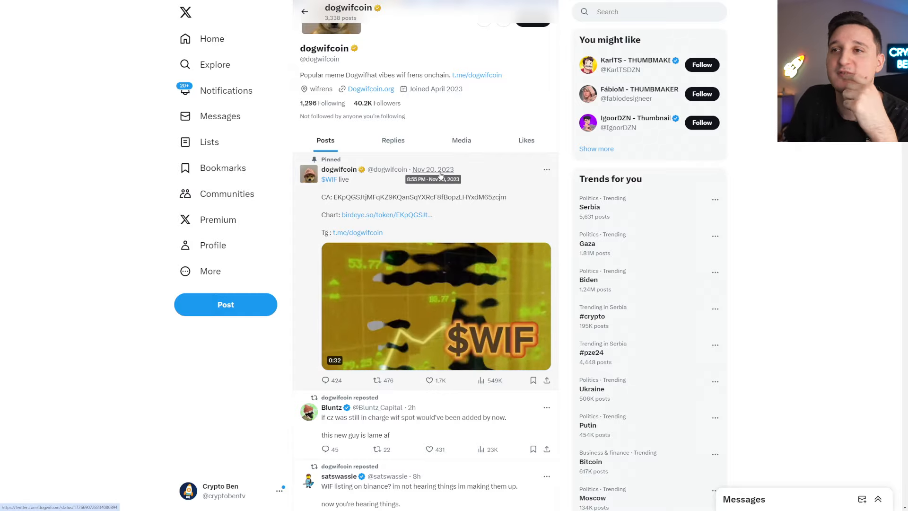
left_click(436, 305)
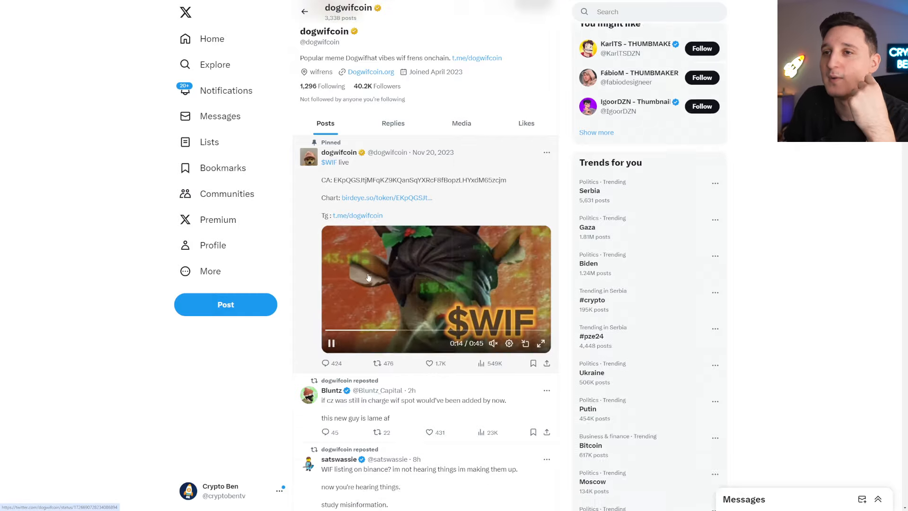
scroll("down", 3)
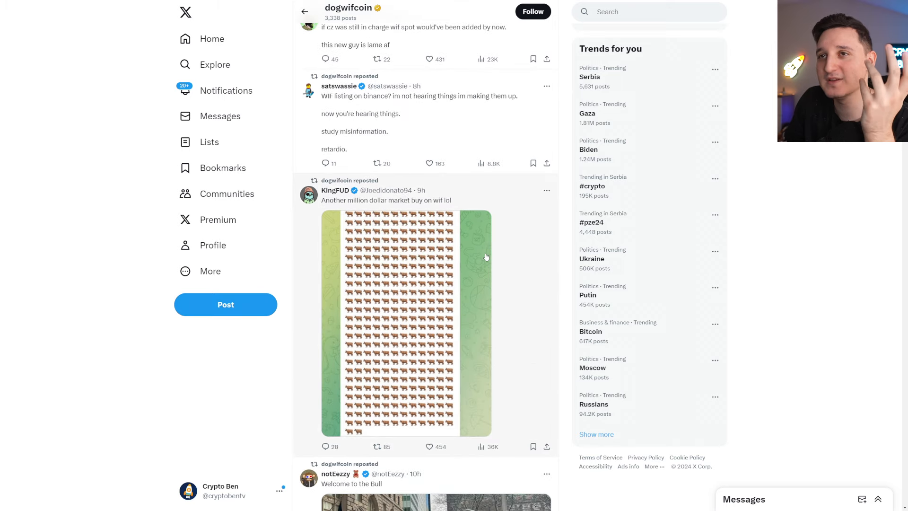
mouse_move(391, 232)
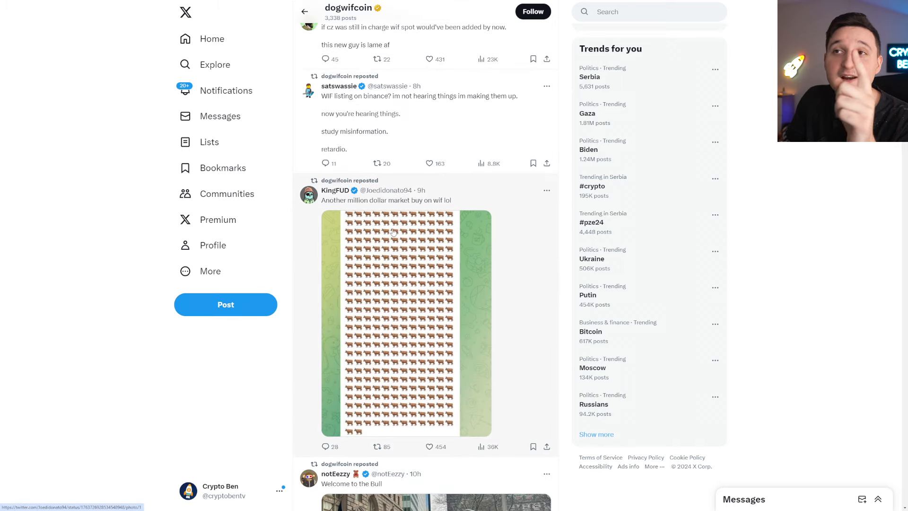
mouse_move(478, 250)
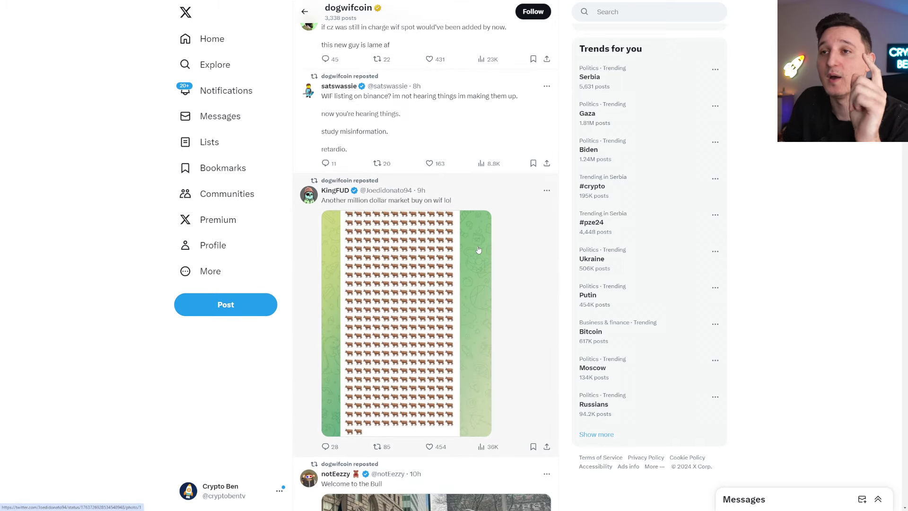
left_click(406, 319)
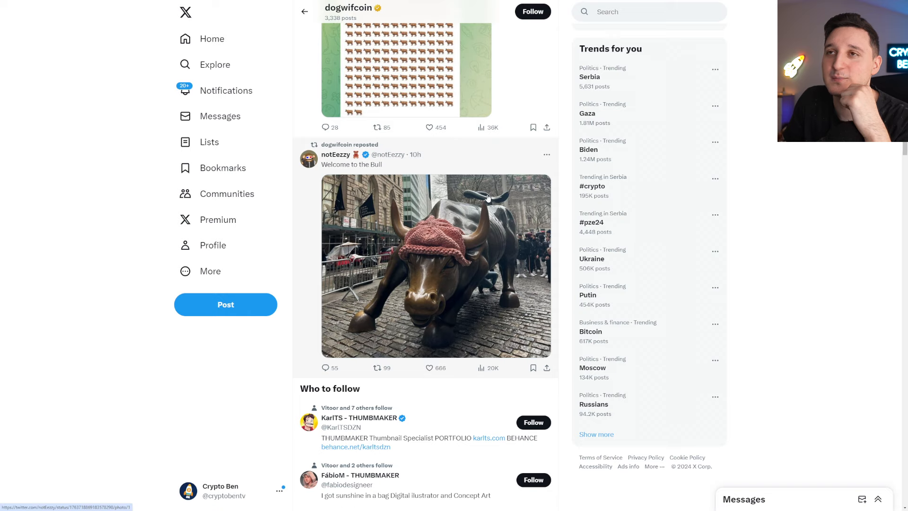
scroll("down", 3)
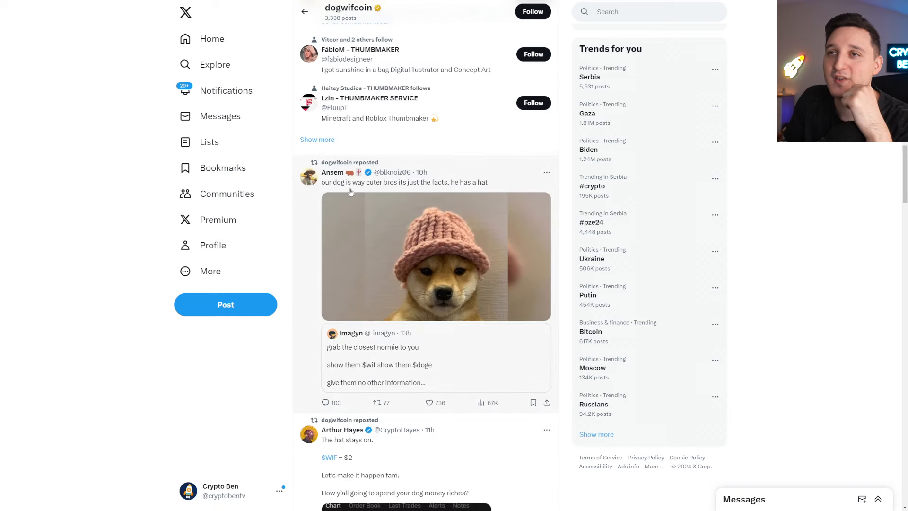
mouse_move(392, 203)
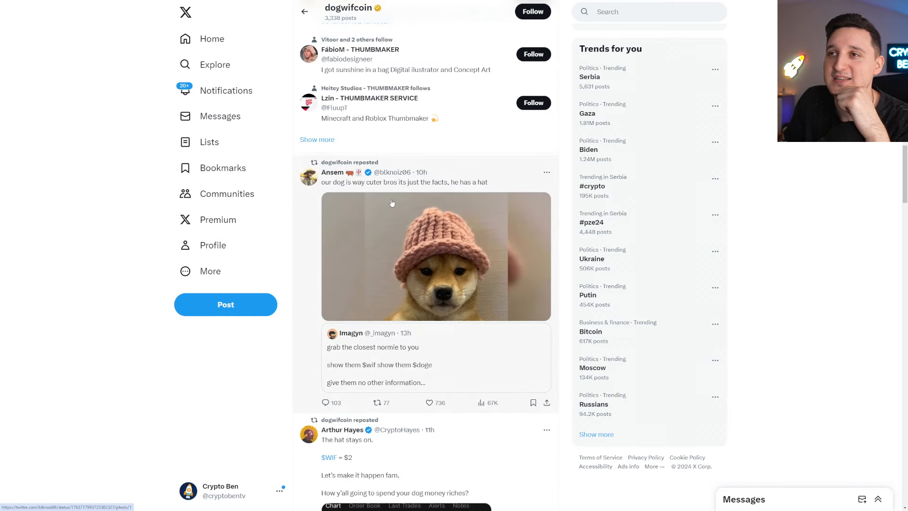
scroll("down", 3)
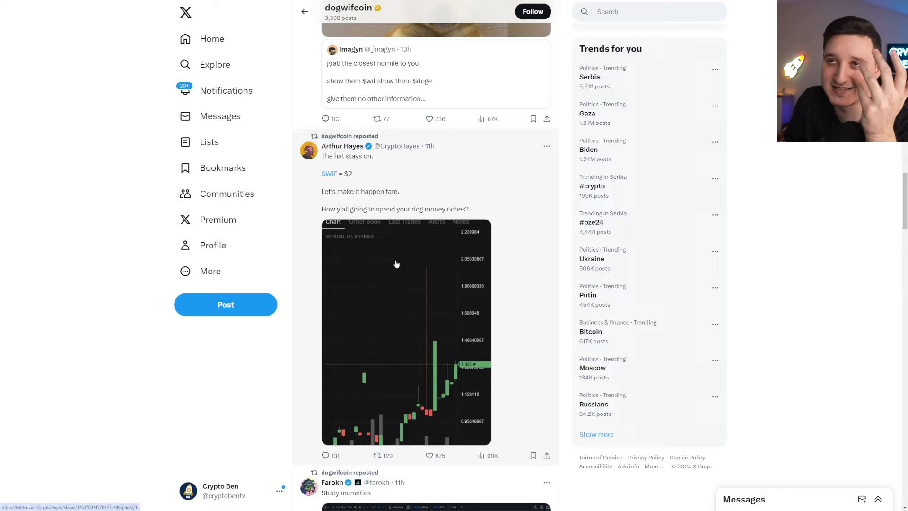
mouse_move(382, 184)
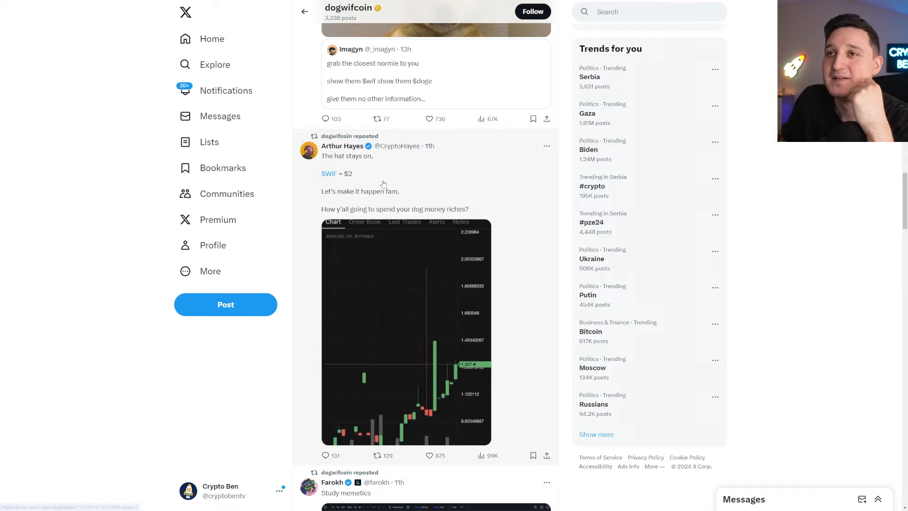
mouse_move(439, 182)
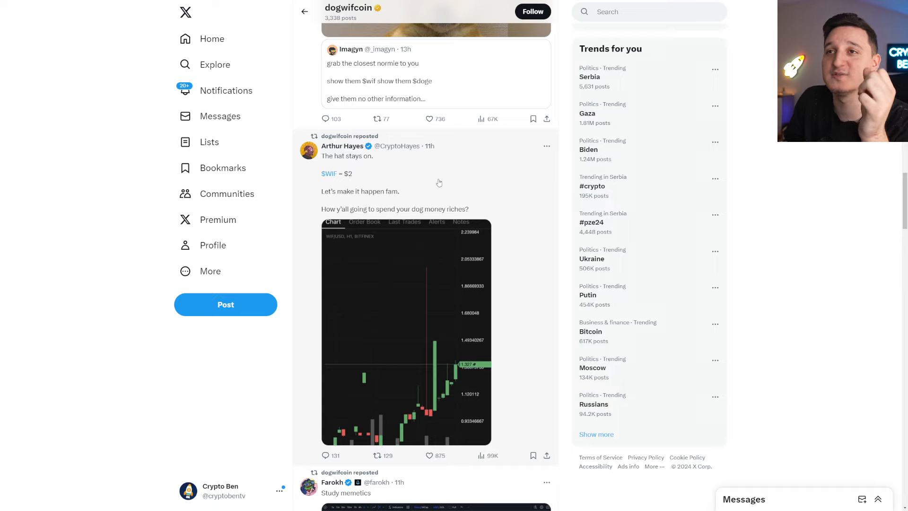
mouse_move(443, 180)
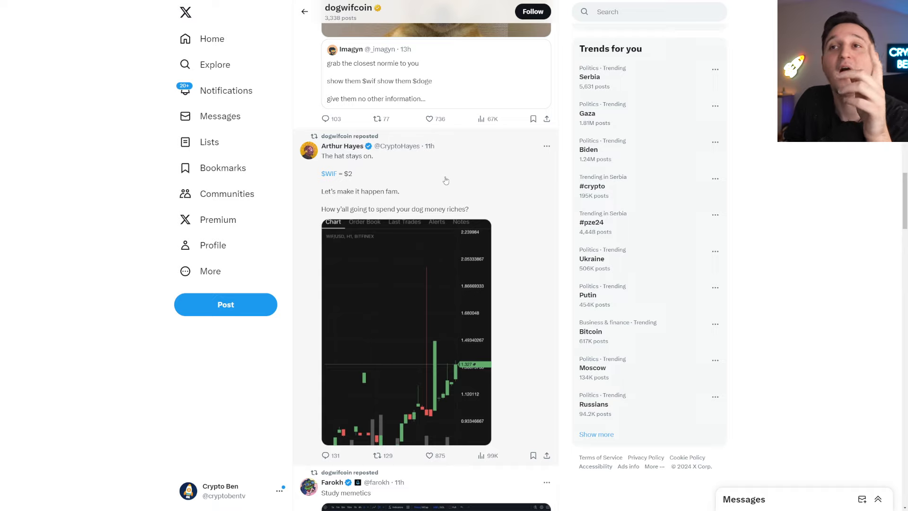
mouse_move(422, 245)
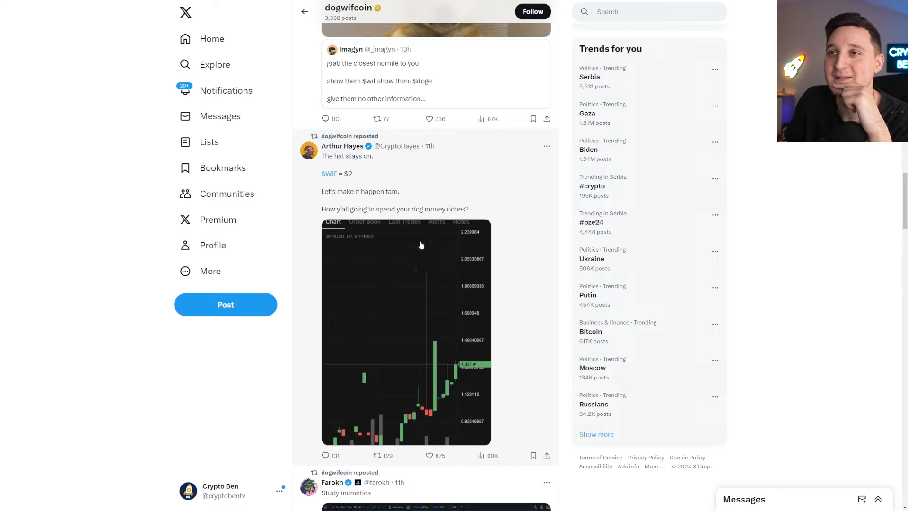
scroll("down", 3)
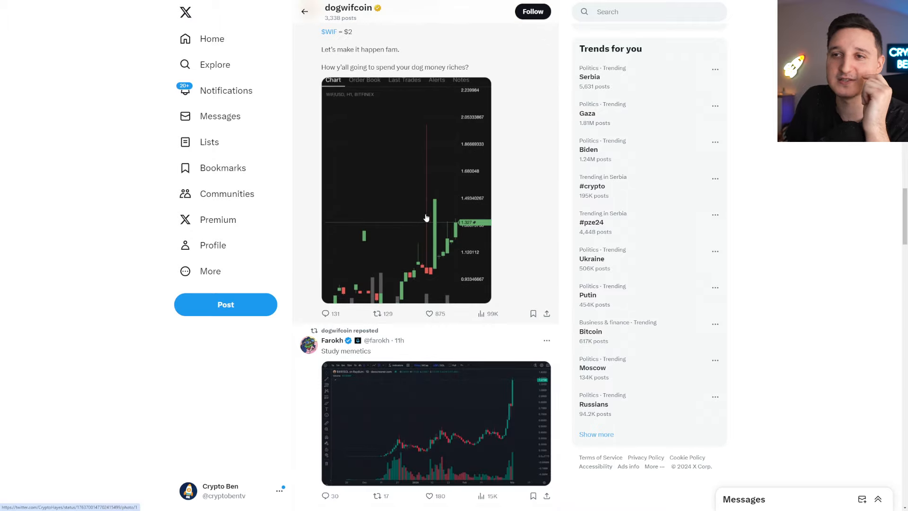
mouse_move(421, 199)
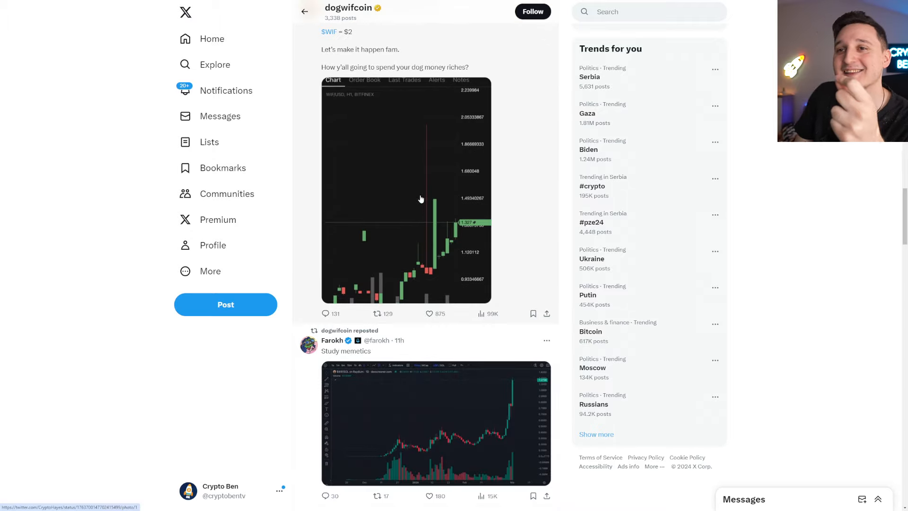
scroll("up", 3)
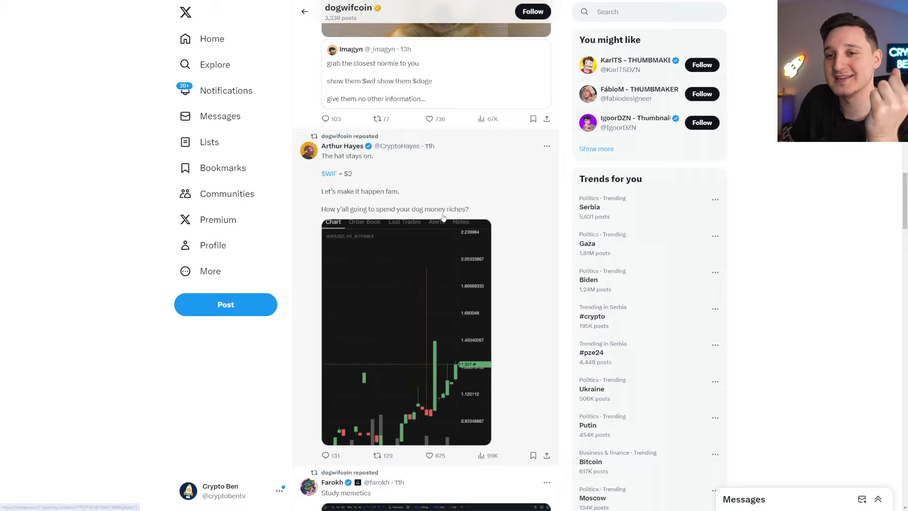
scroll("up", 3)
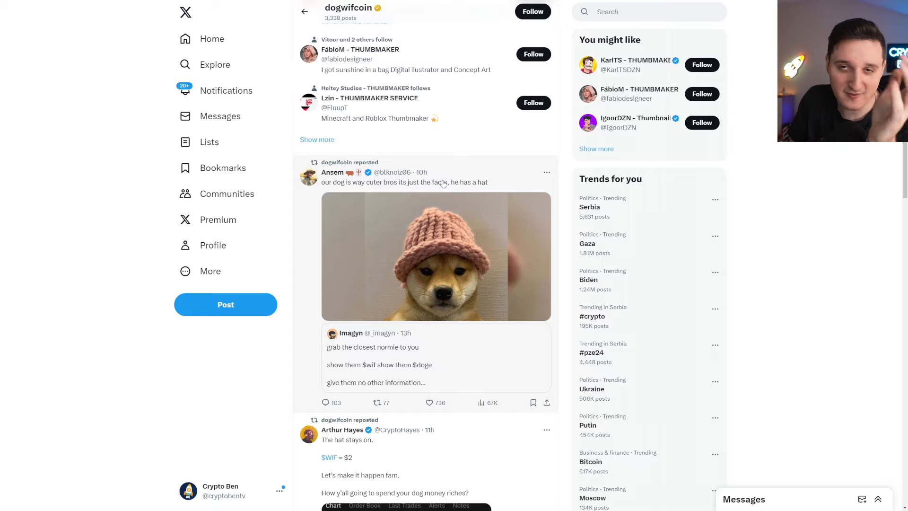
mouse_move(444, 183)
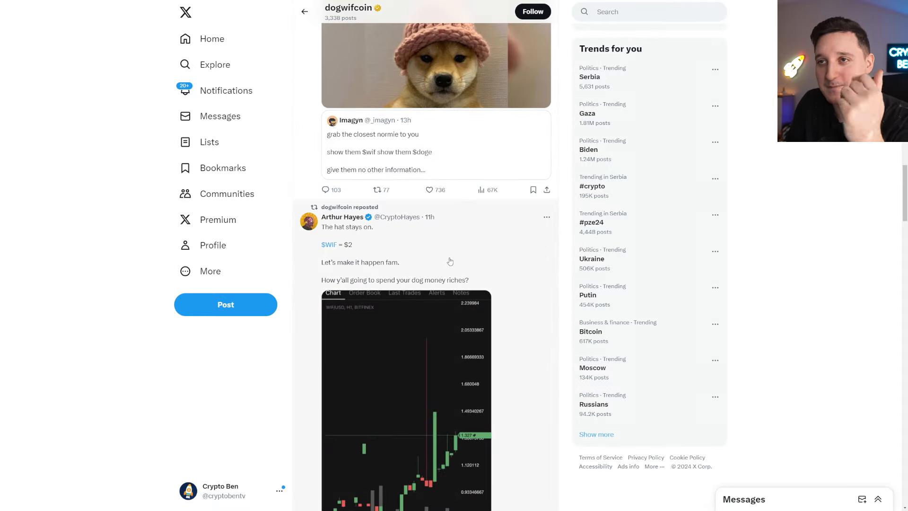
scroll("down", 3)
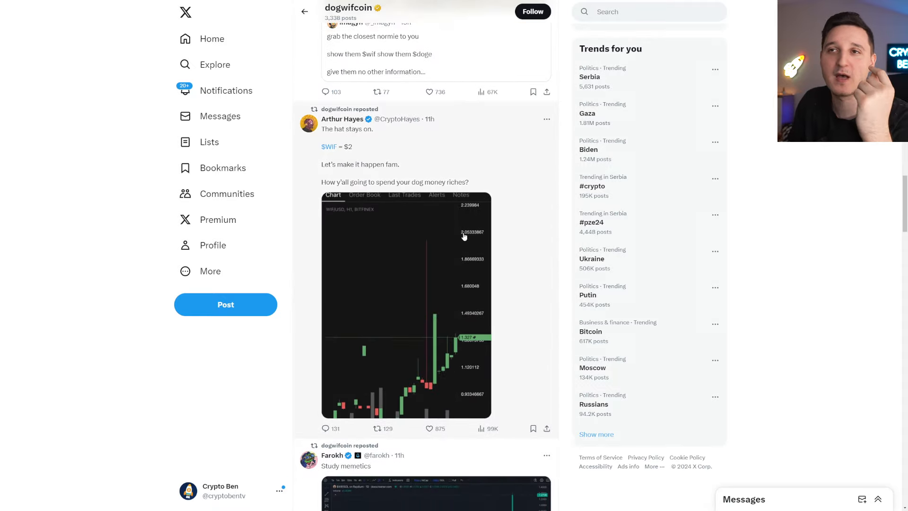
scroll("down", 3)
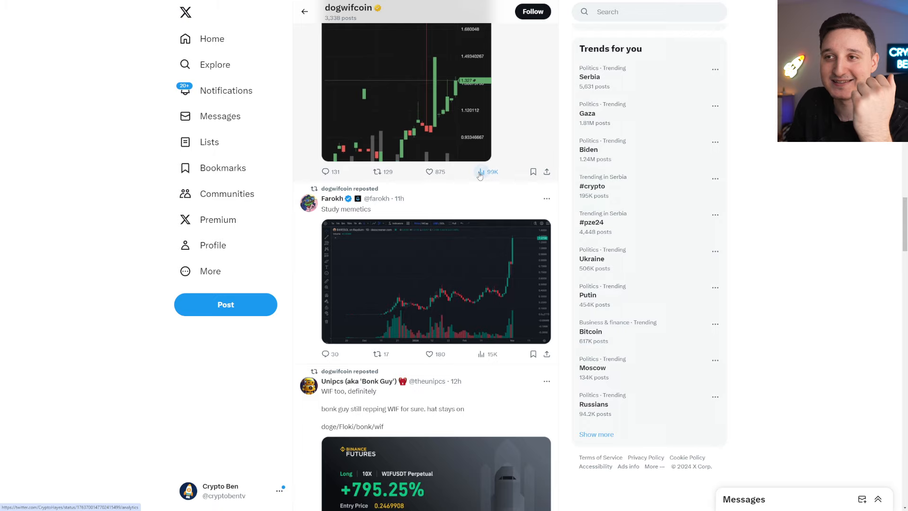
mouse_move(481, 171)
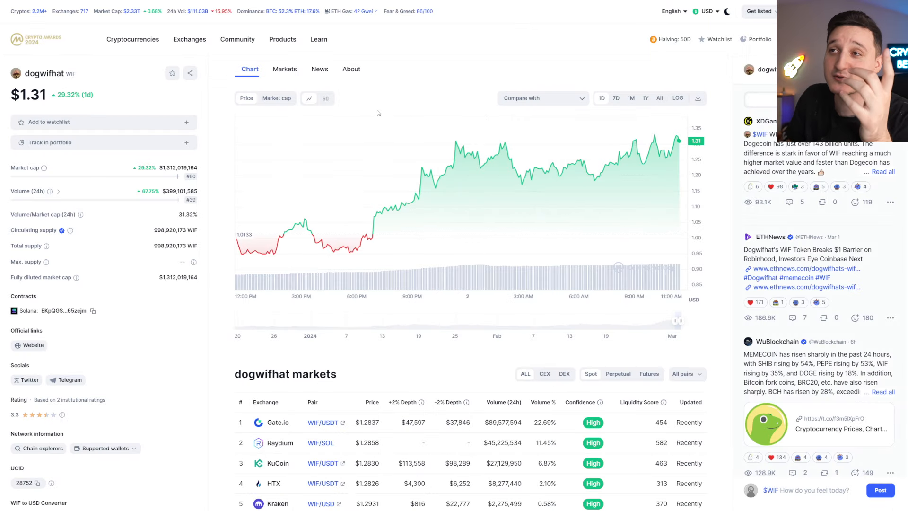
mouse_move(602, 159)
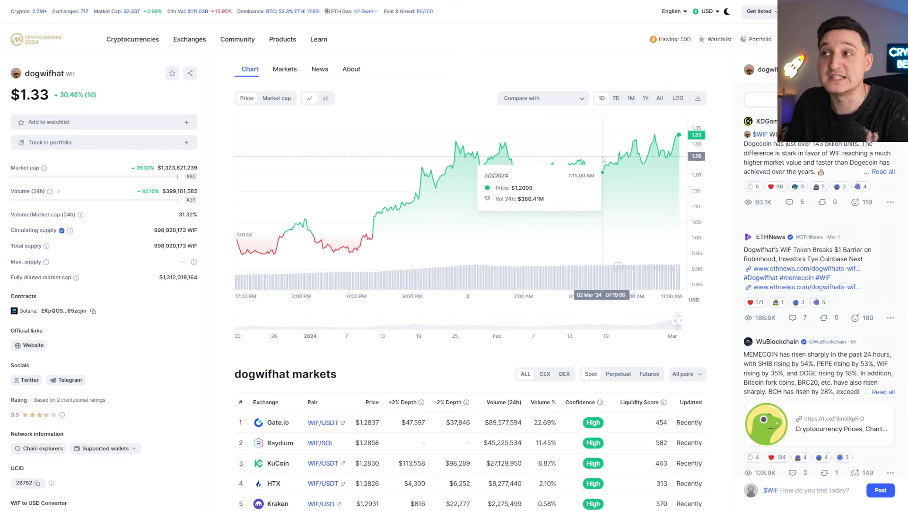
mouse_move(191, 176)
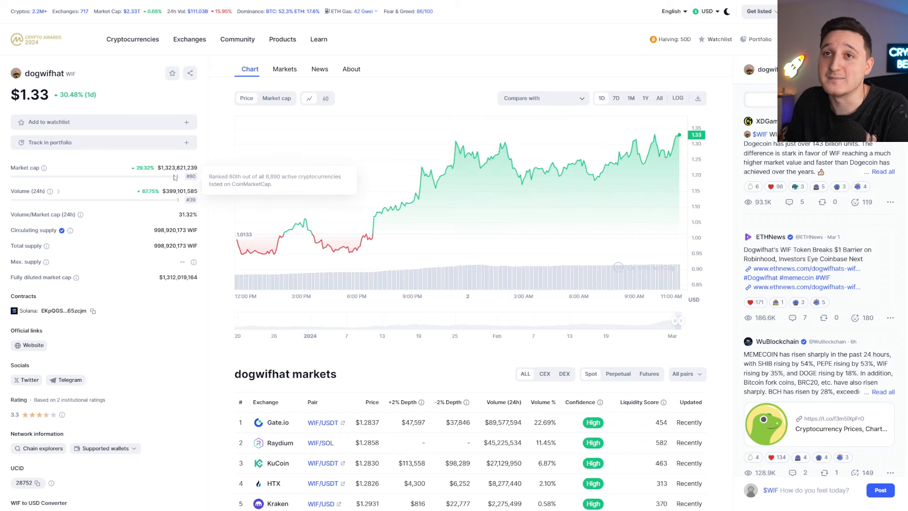
mouse_move(274, 153)
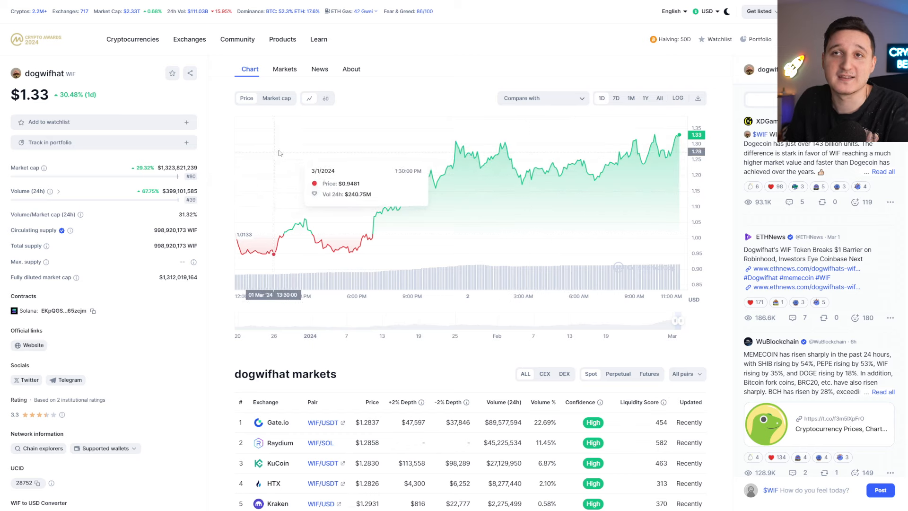
mouse_move(275, 153)
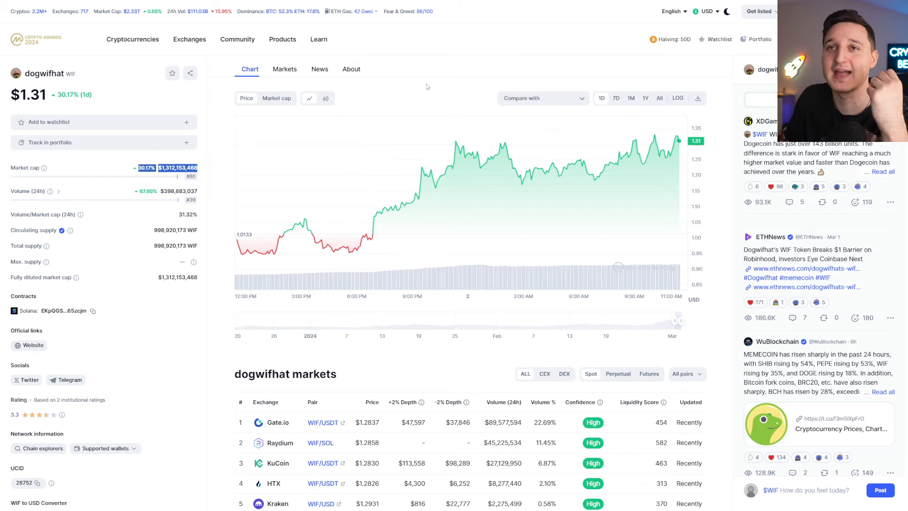
mouse_move(652, 119)
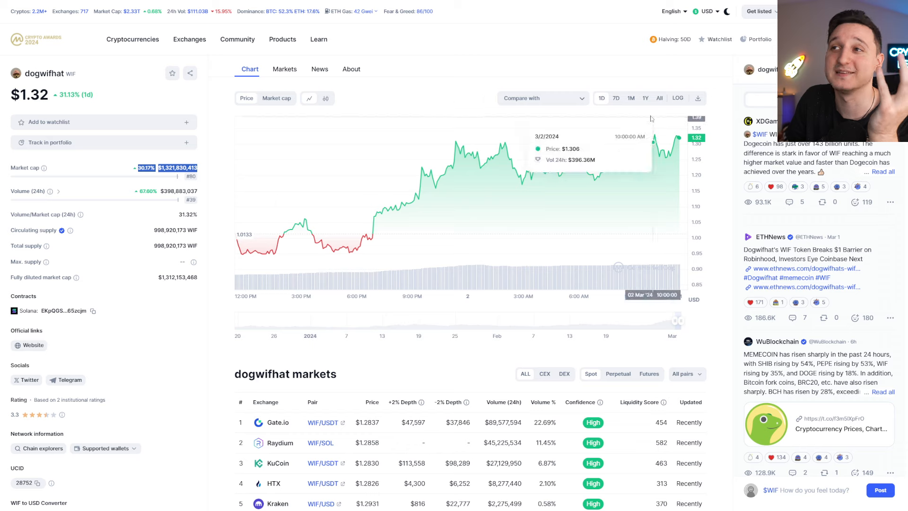
Switch the dogwifhat price chart to the 7D range.
left_click(616, 98)
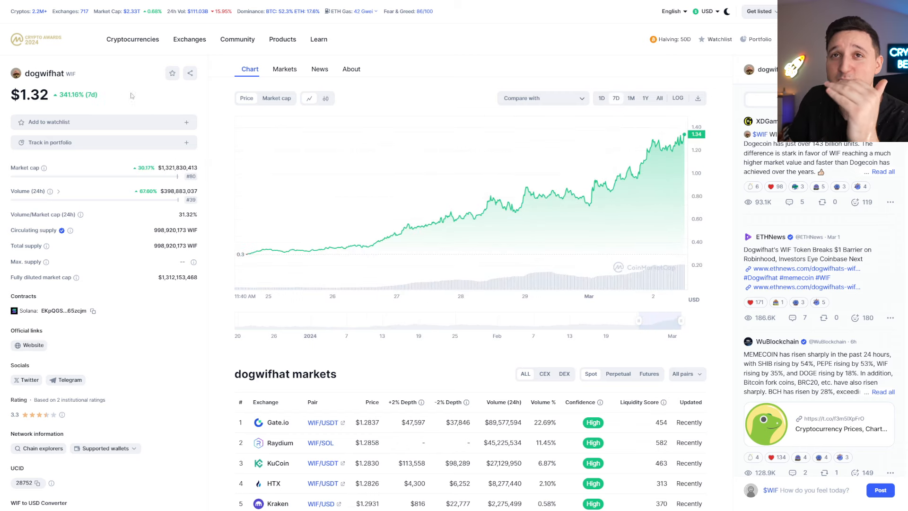
mouse_move(575, 204)
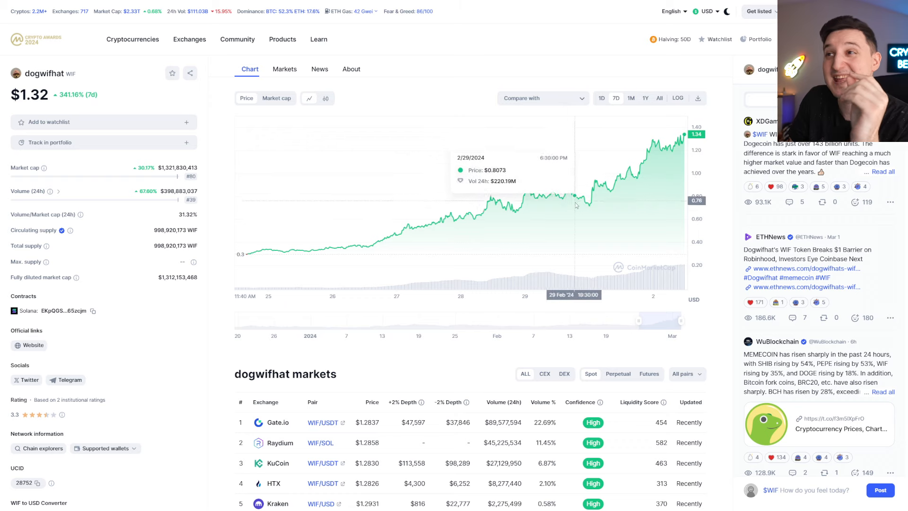
mouse_move(418, 255)
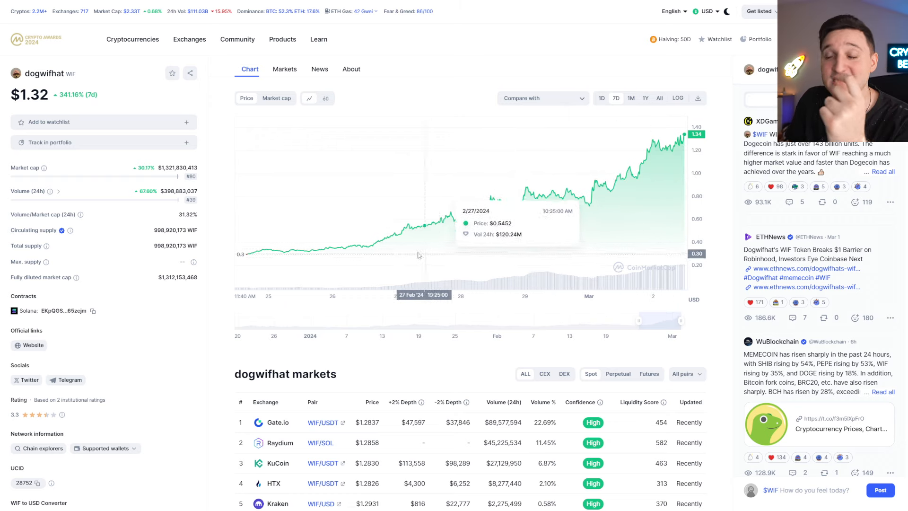
mouse_move(491, 199)
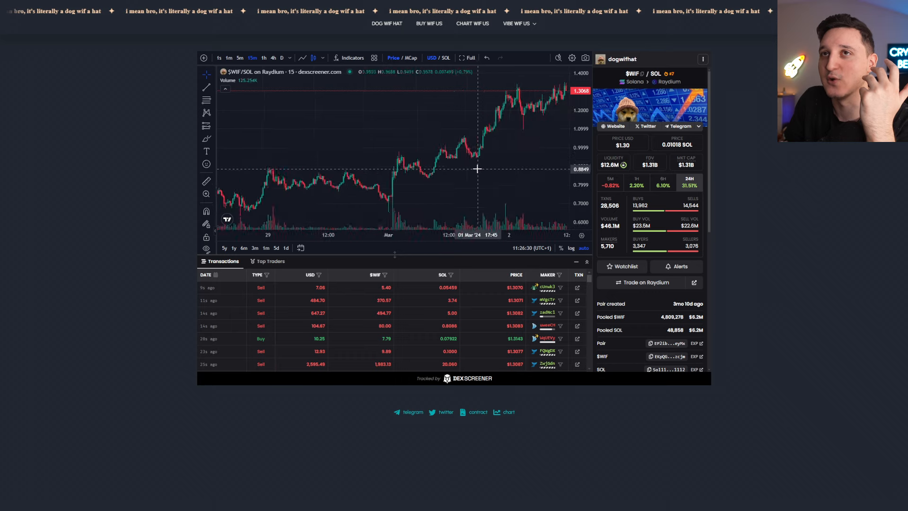
Set the embedded WIF/SOL DEX Screener chart to the 4h timeframe.
left_click(273, 57)
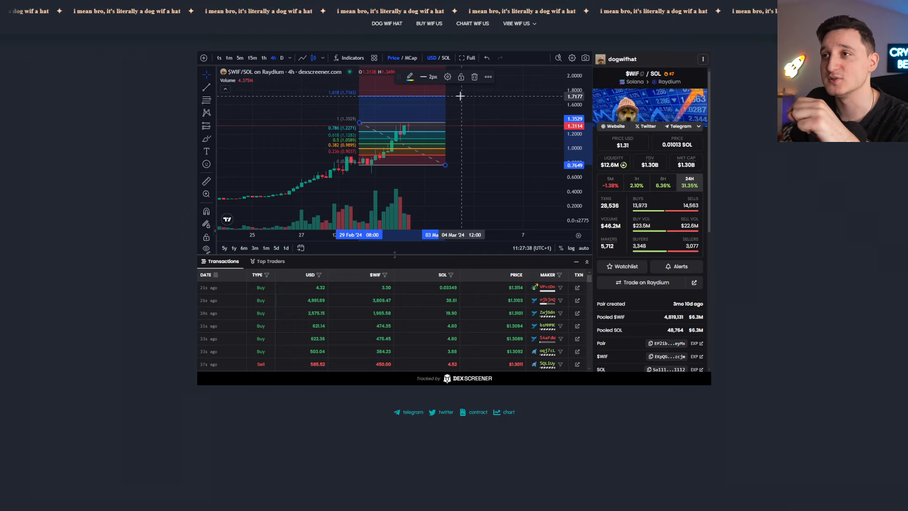
mouse_move(518, 186)
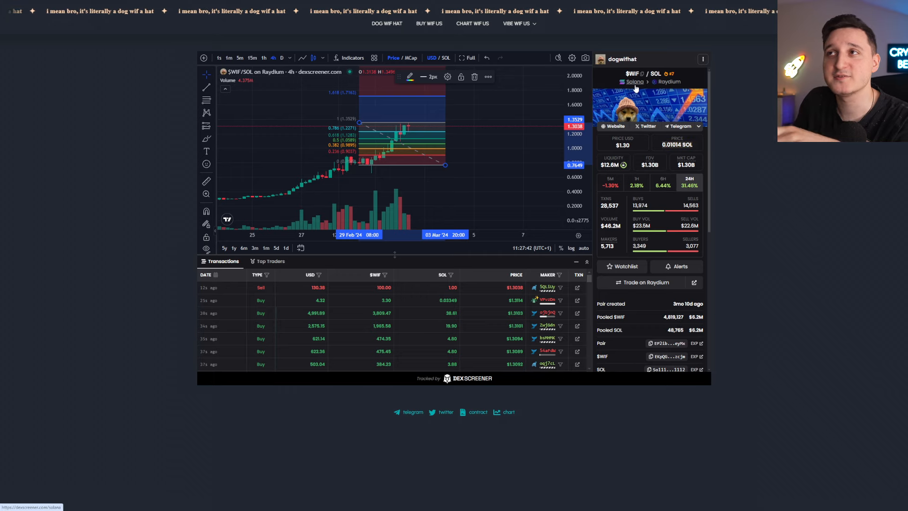
mouse_move(447, 178)
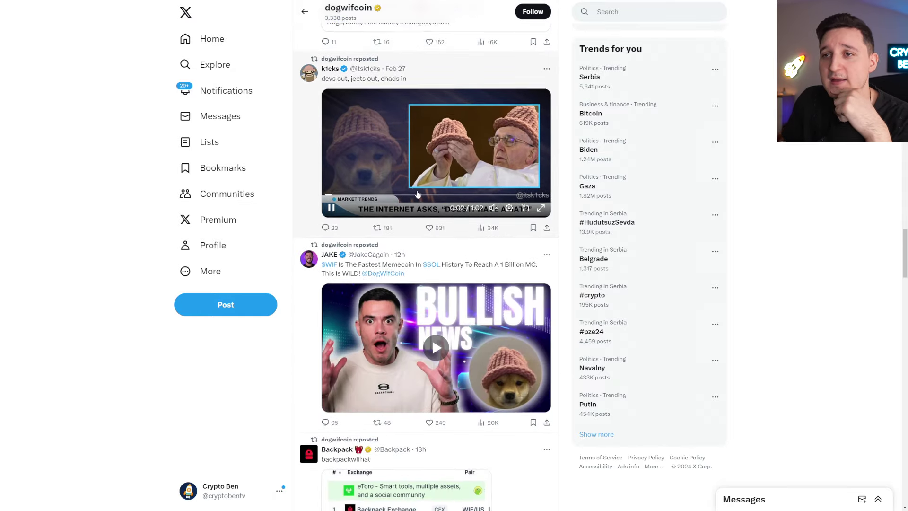
Scroll the dogwifcoin feed down to the Bluntz, satswassie and KingFUD reposts.
scroll("down", 3)
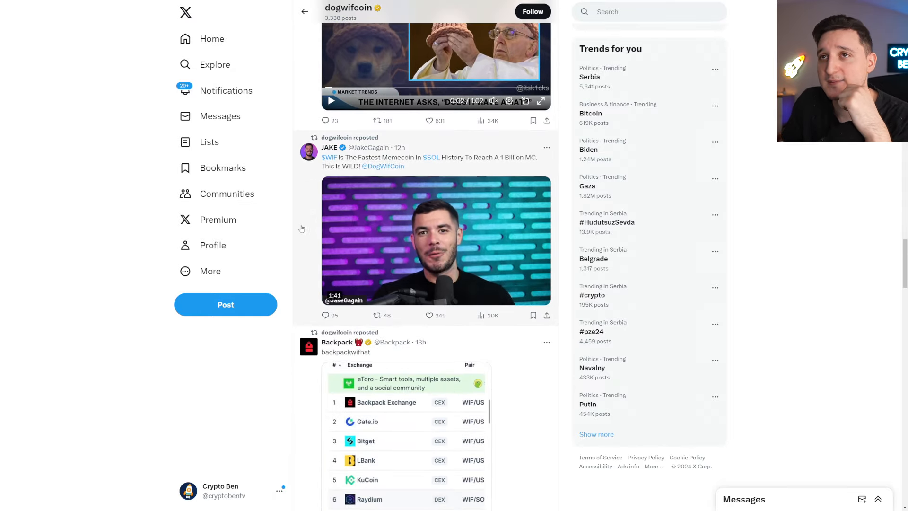
scroll("down", 3)
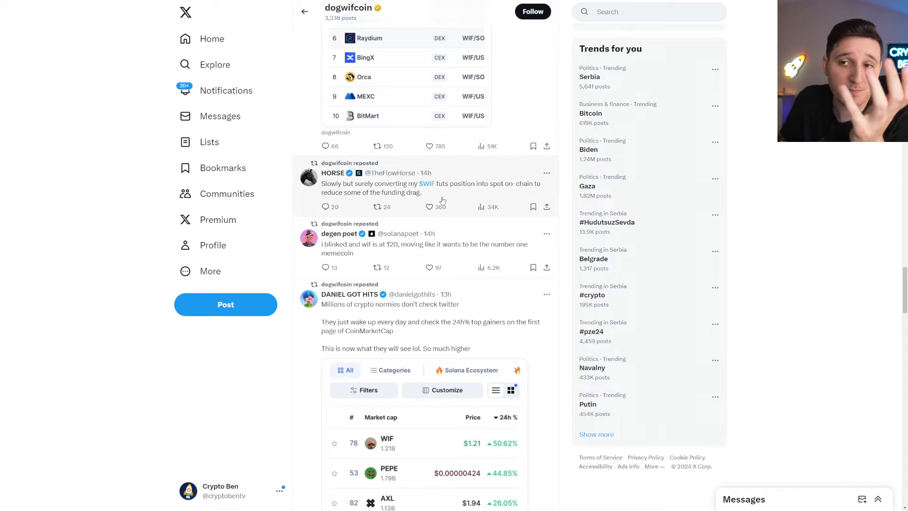
scroll("down", 3)
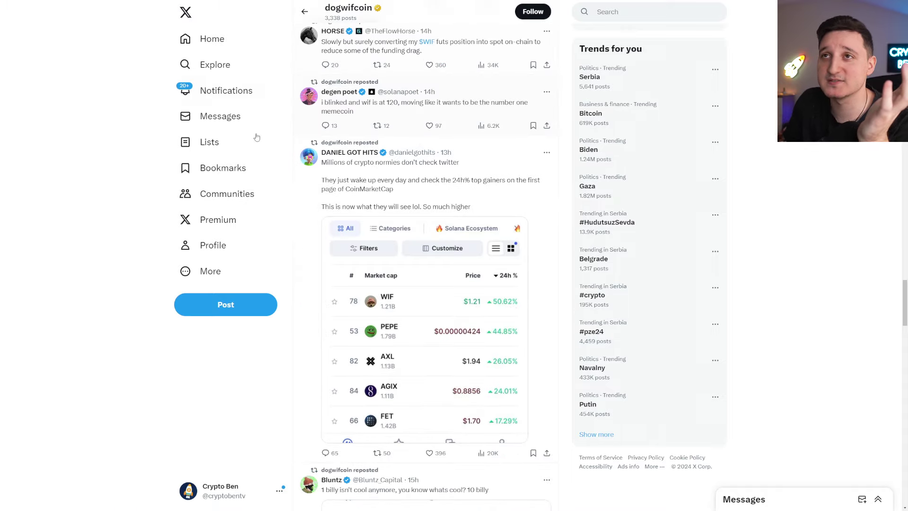
scroll("down", 3)
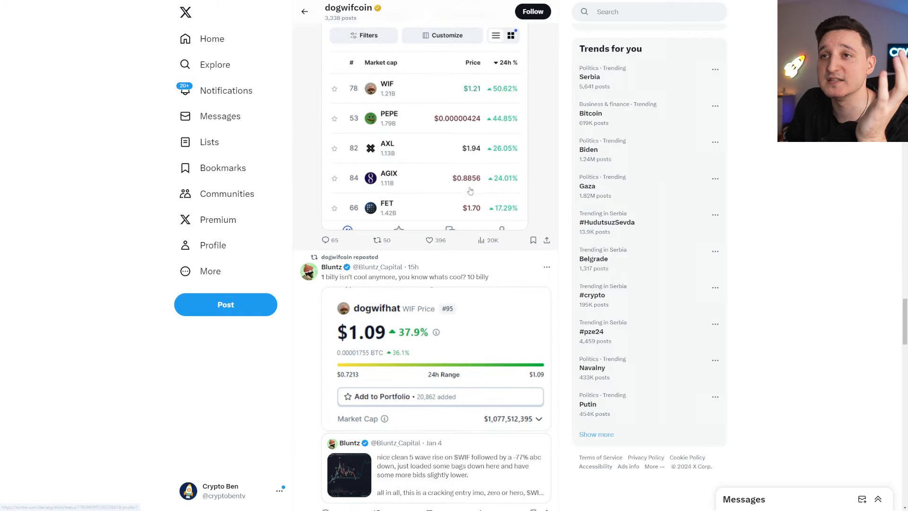
scroll("down", 3)
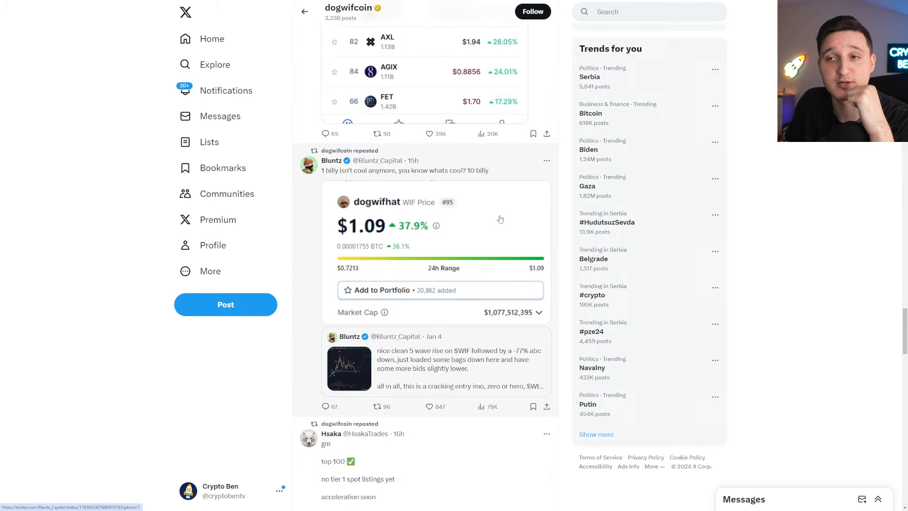
scroll("down", 3)
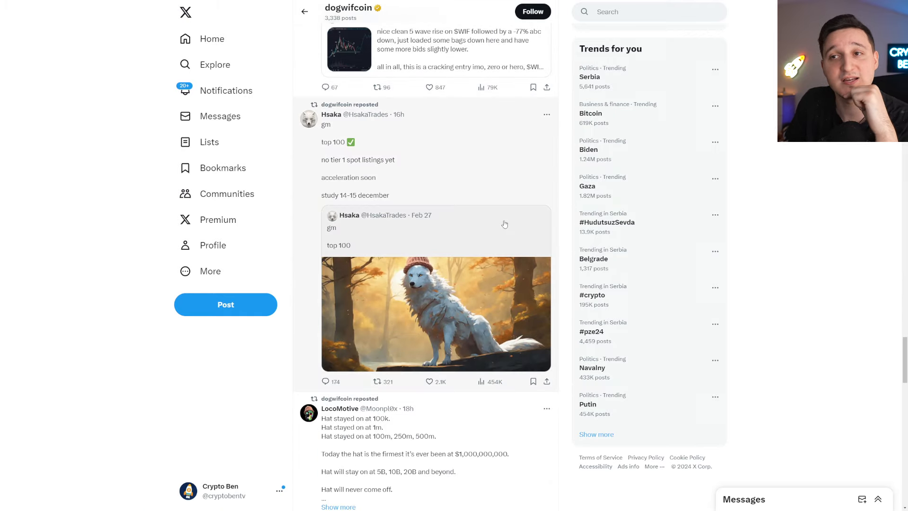
scroll("down", 3)
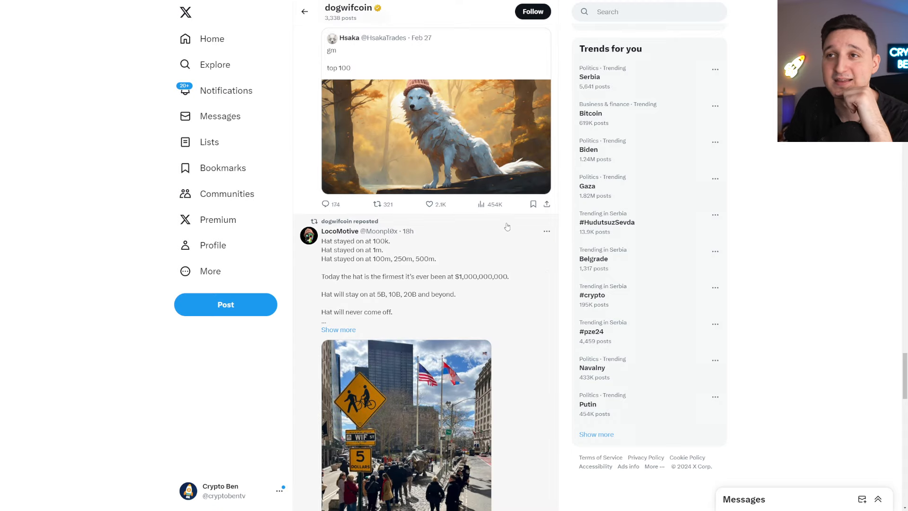
scroll("down", 3)
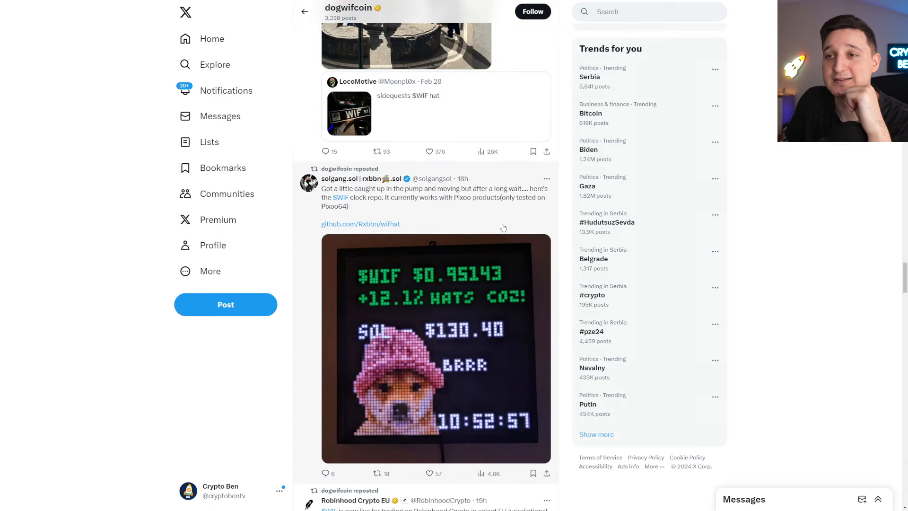
scroll("down", 3)
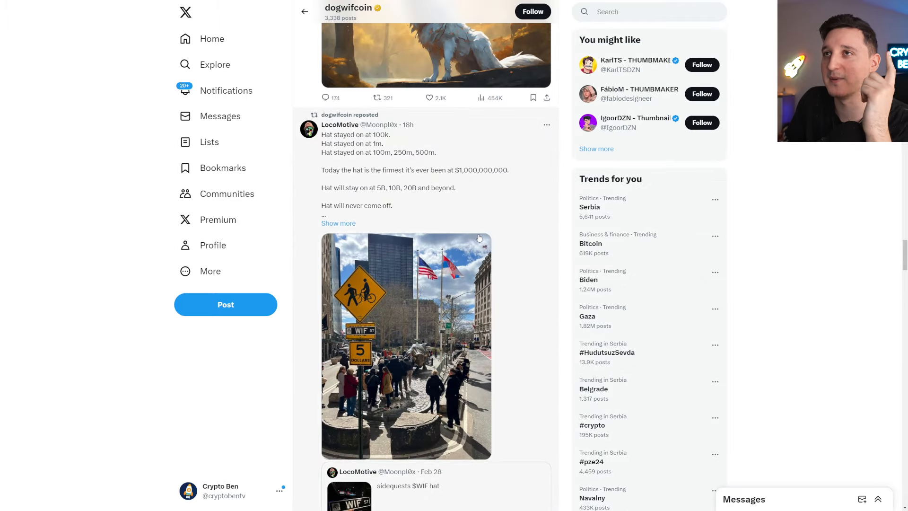
scroll("down", 3)
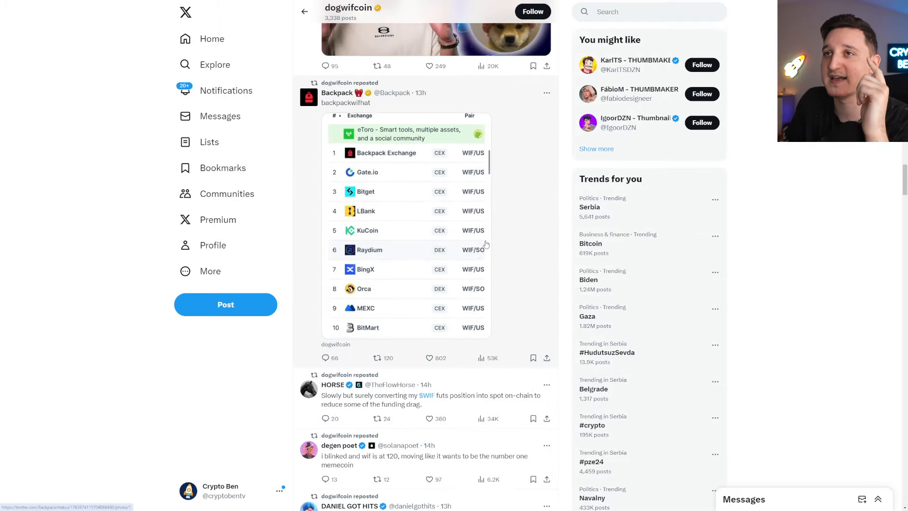
scroll("down", 3)
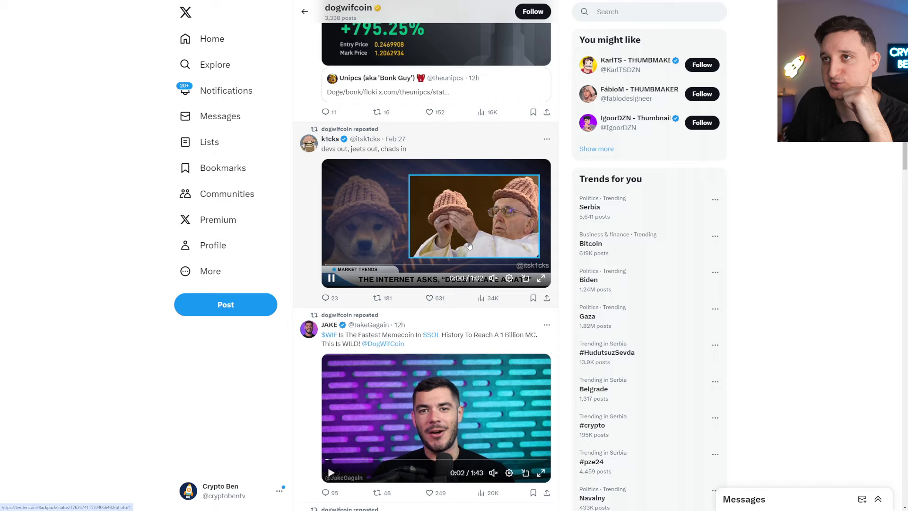
scroll("up", 3)
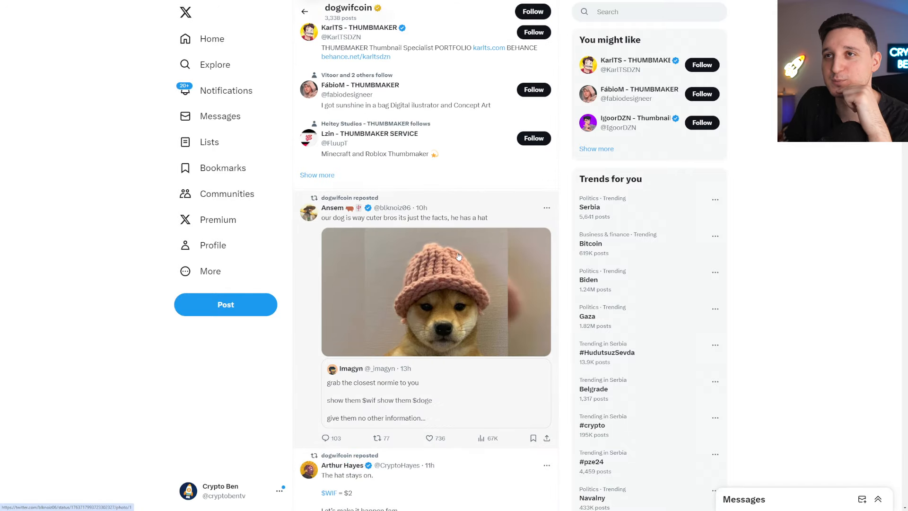
scroll("down", 3)
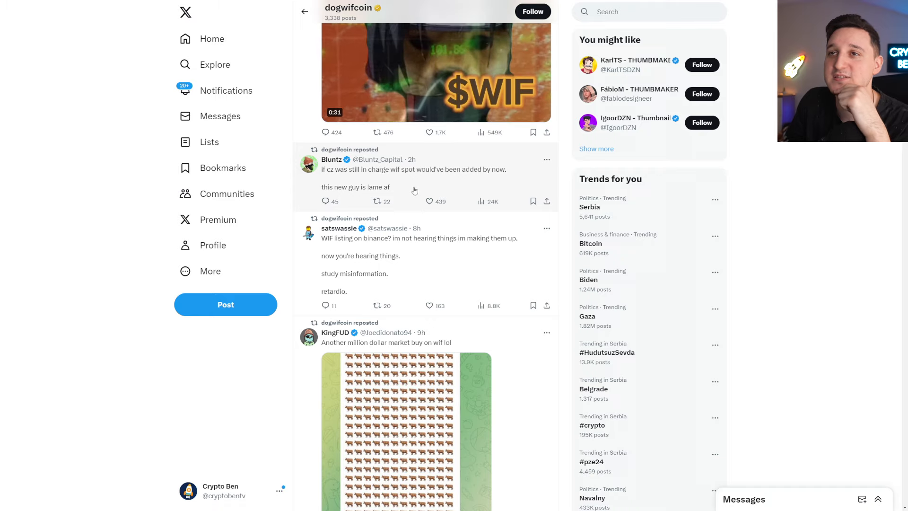
Scroll up to the dogwifcoin bio and pinned contract-address post.
scroll("up", 3)
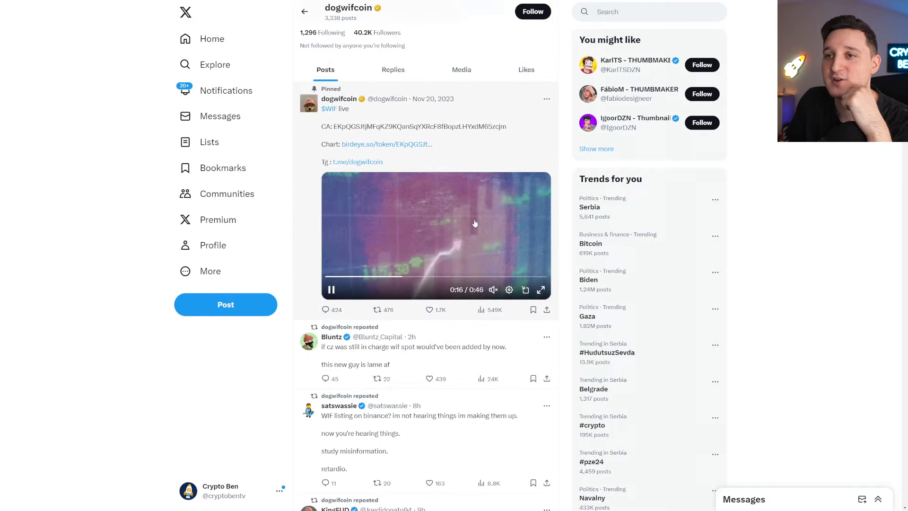
scroll("up", 3)
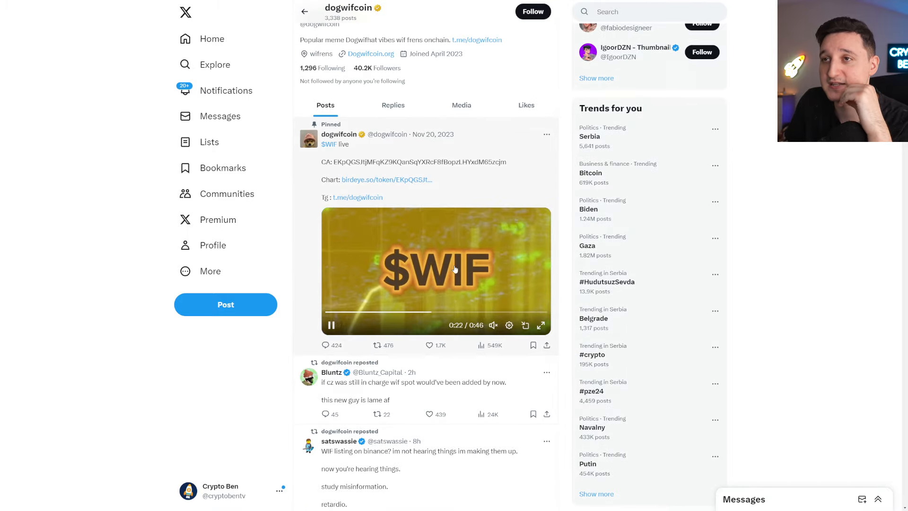
scroll("up", 3)
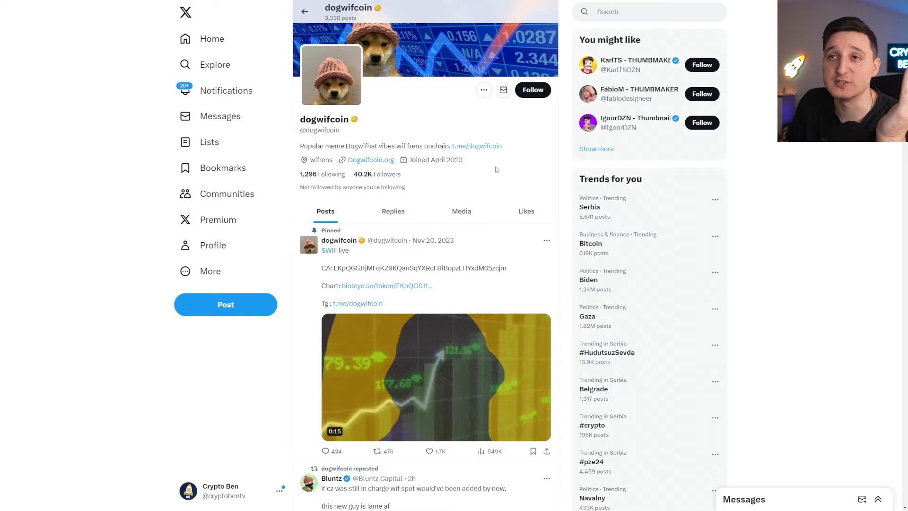
Replay the pinned $WIF video and scroll down the profile.
left_click(436, 377)
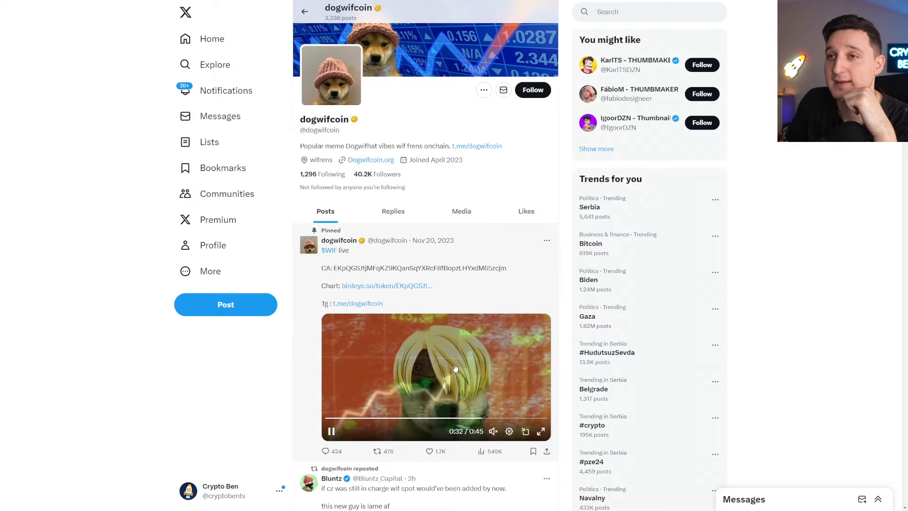
scroll("down", 3)
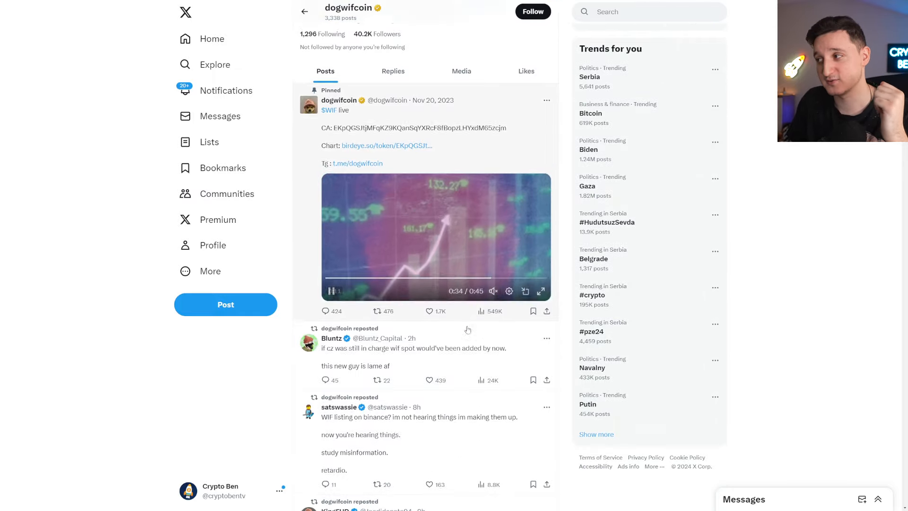
scroll("down", 3)
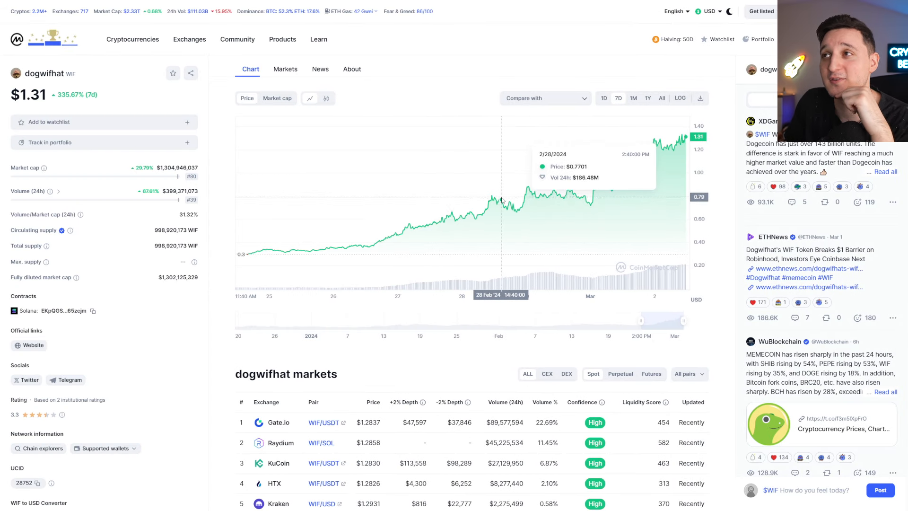
mouse_move(502, 196)
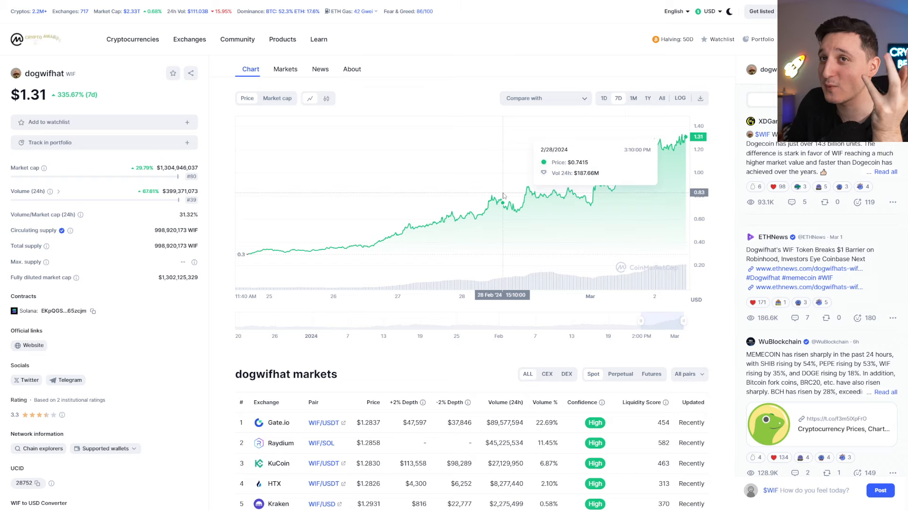
mouse_move(501, 199)
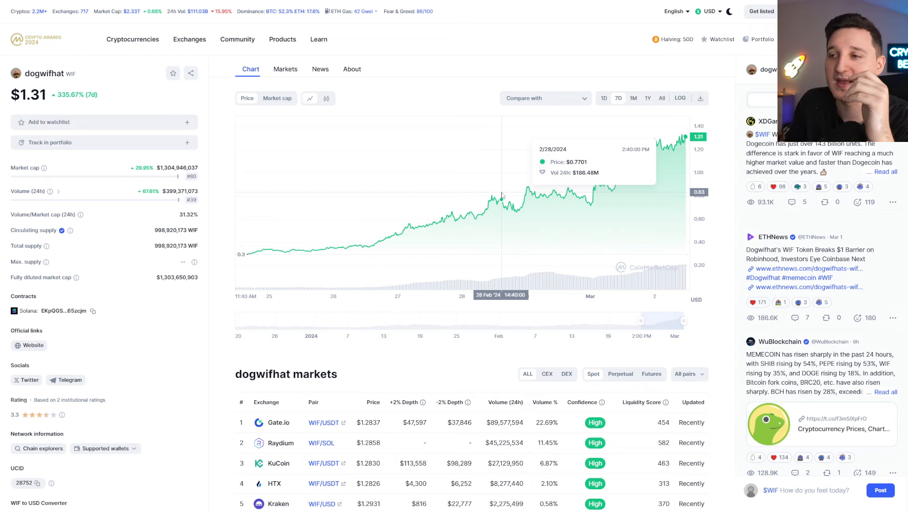
mouse_move(476, 209)
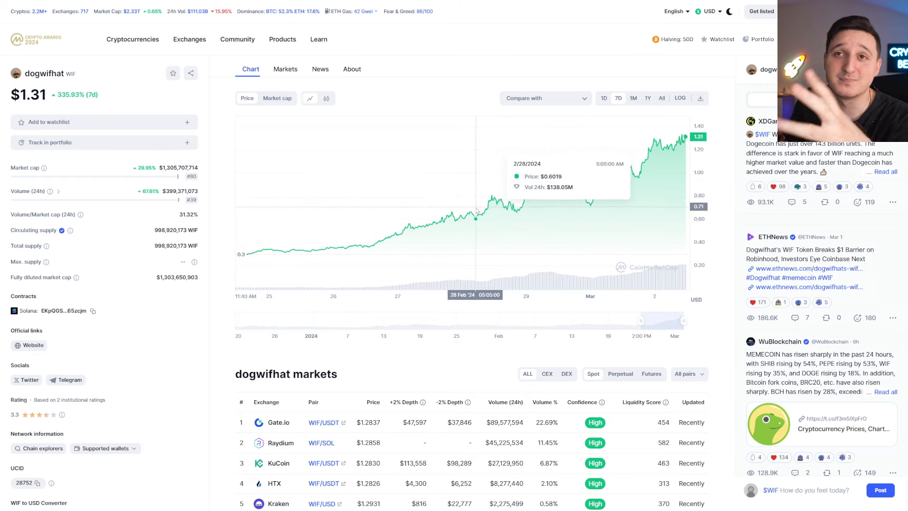
mouse_move(503, 233)
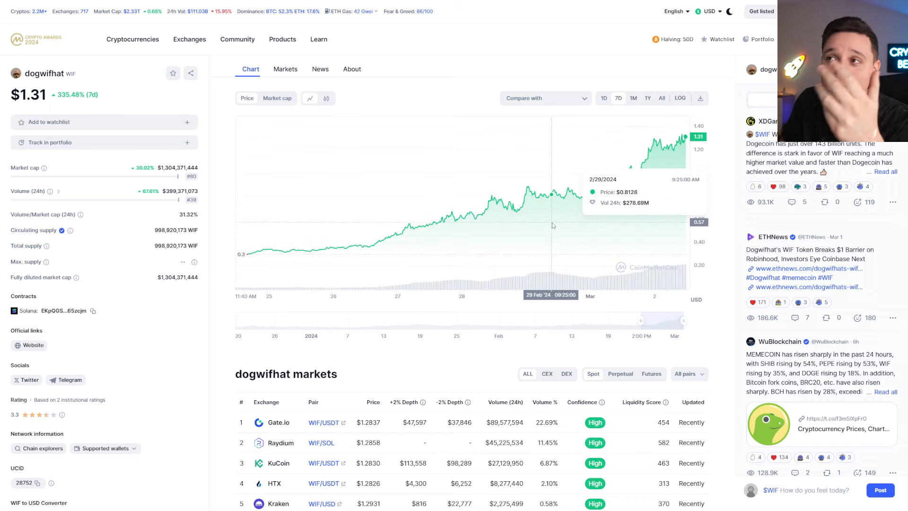
mouse_move(543, 210)
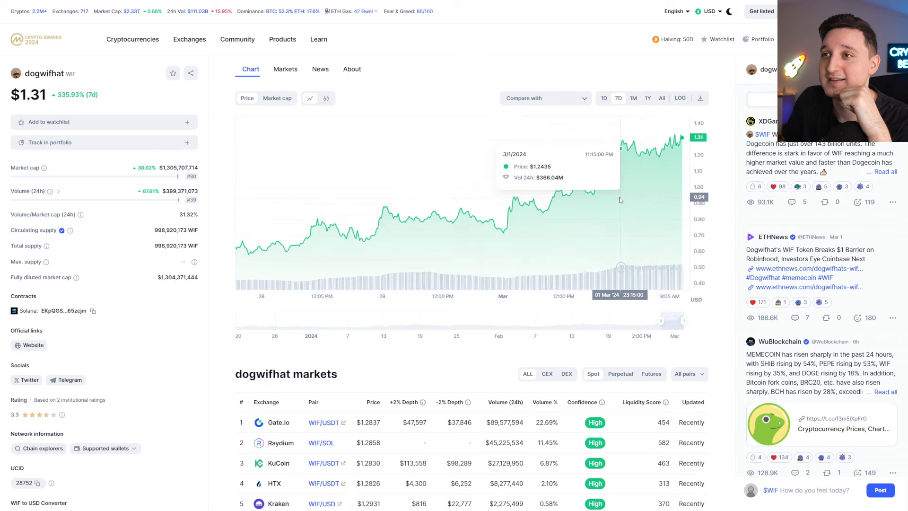
mouse_move(579, 203)
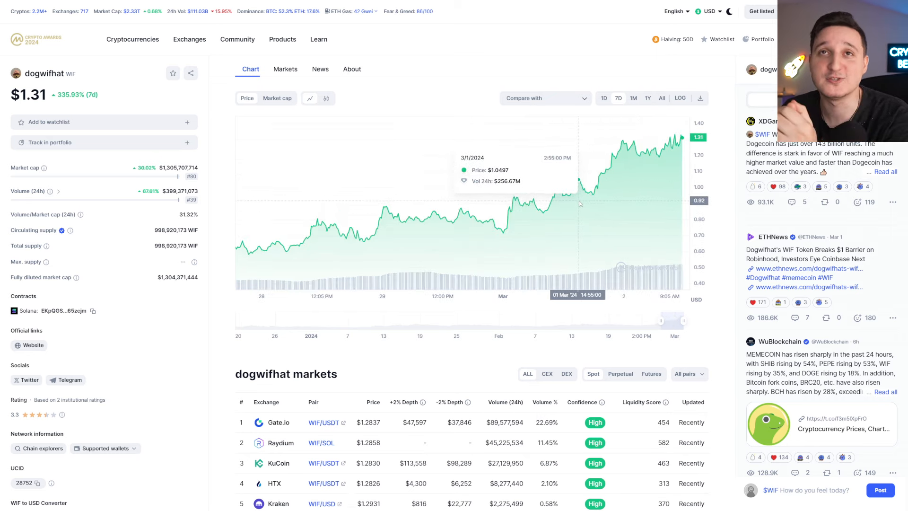
mouse_move(580, 203)
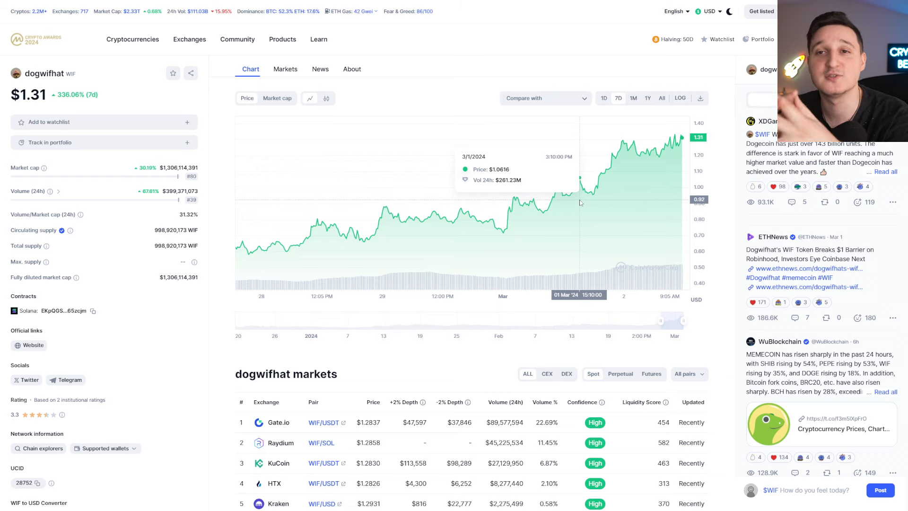